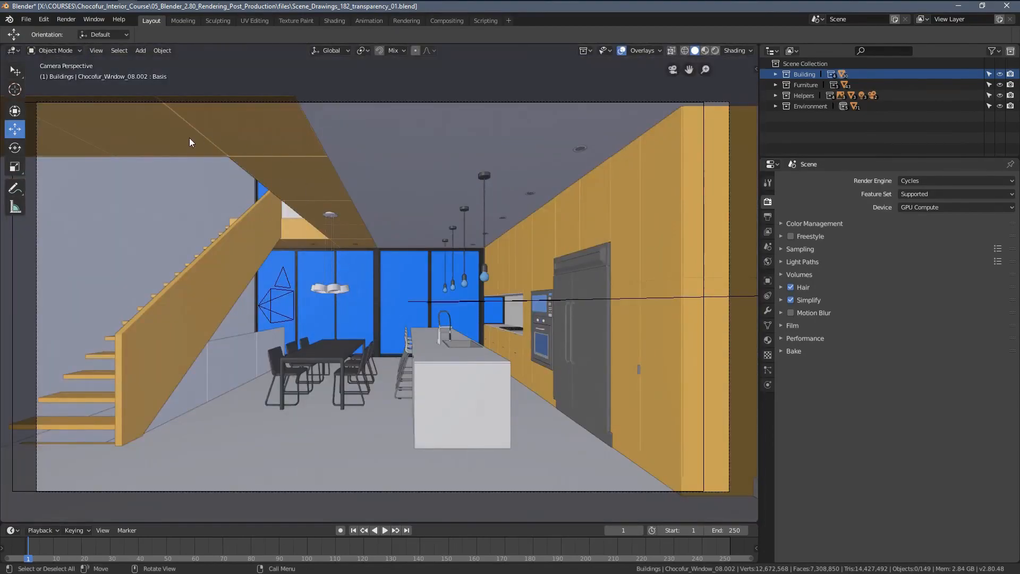
mouse_move(102, 157)
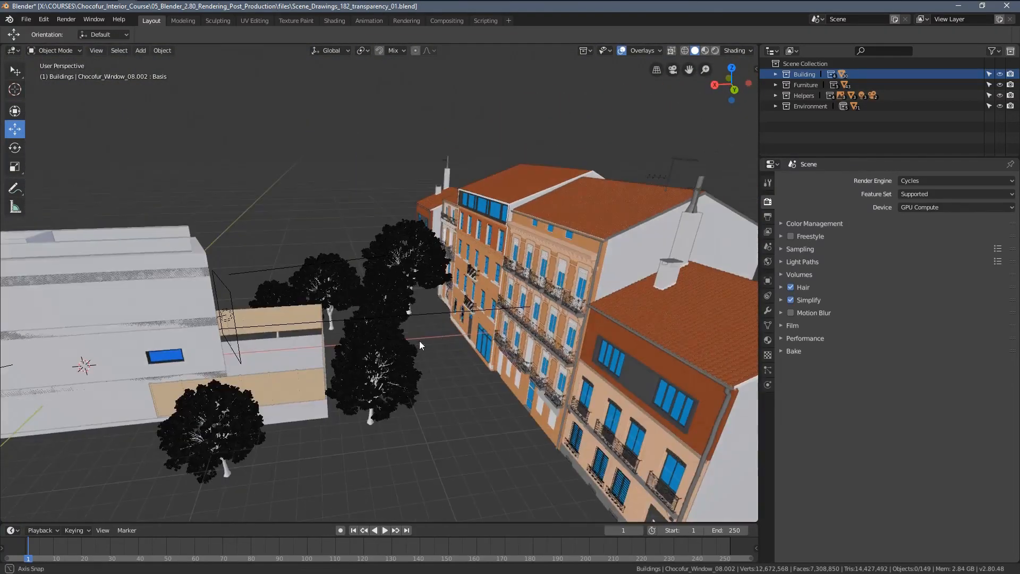
Exclude the Environment collection of buildings and trees from the scene.
click(998, 106)
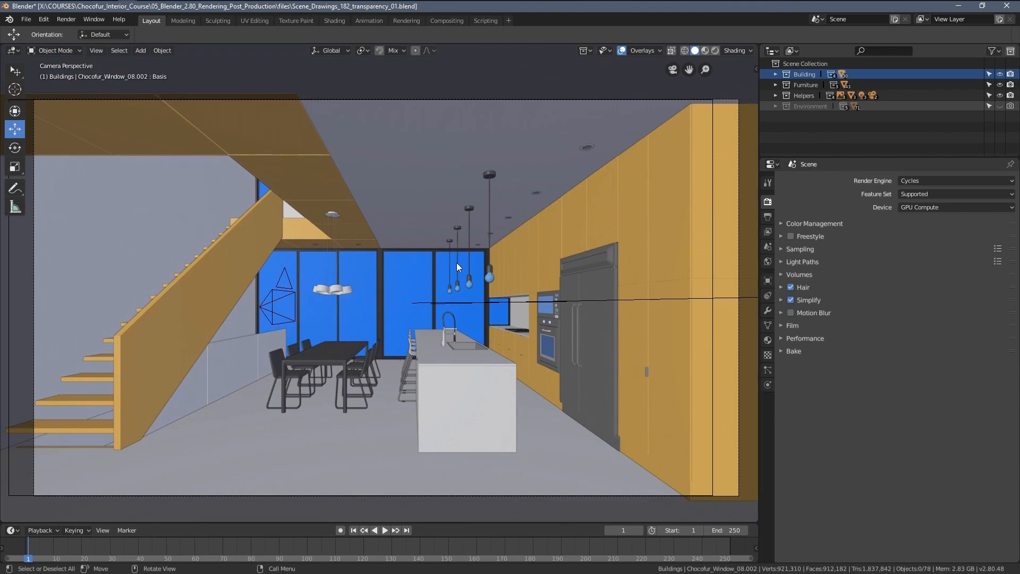
Enable Film > Transparent and Transparent Glass in the Cycles render settings.
click(783, 325)
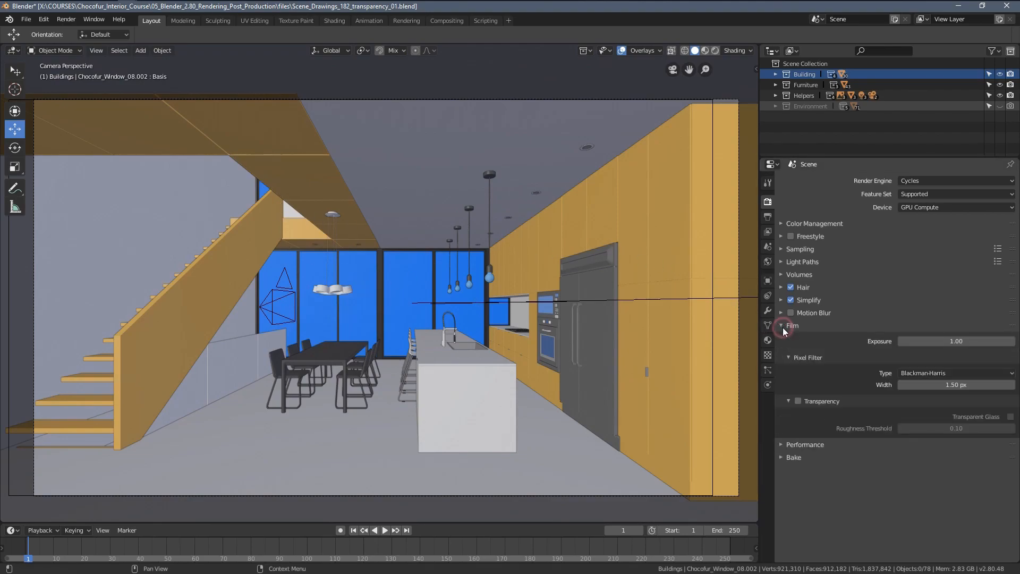
click(798, 401)
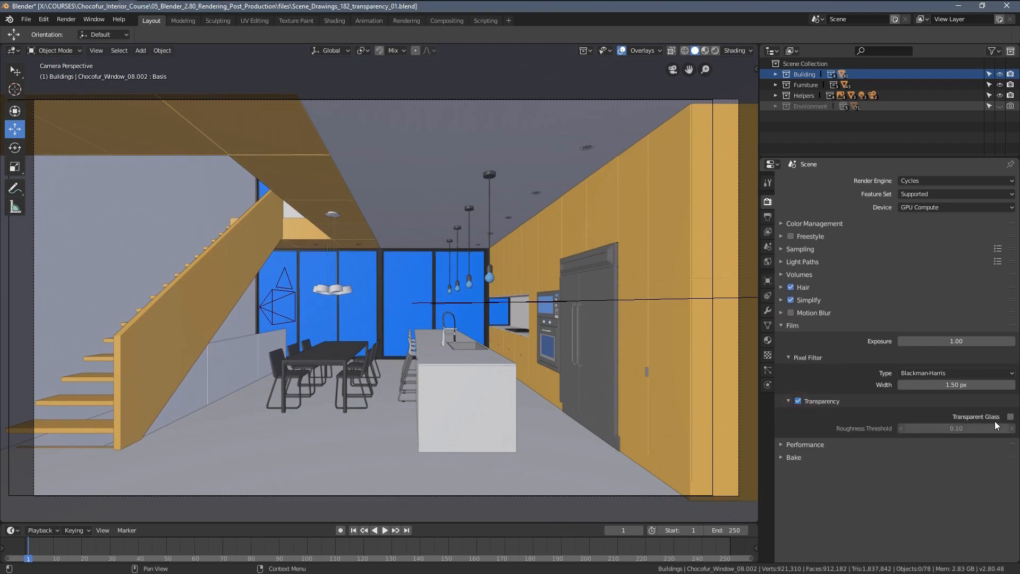
click(1011, 416)
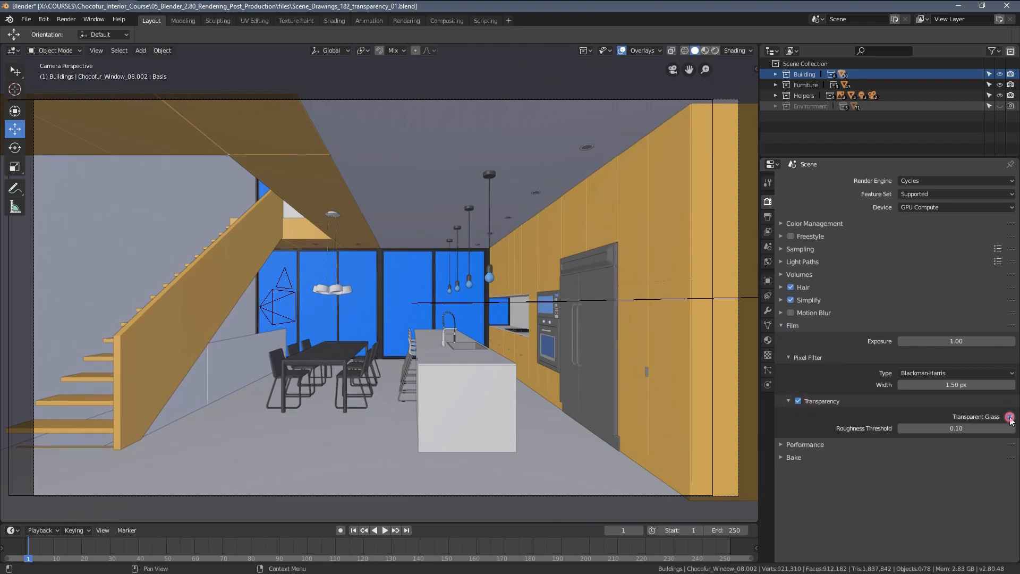
click(1010, 417)
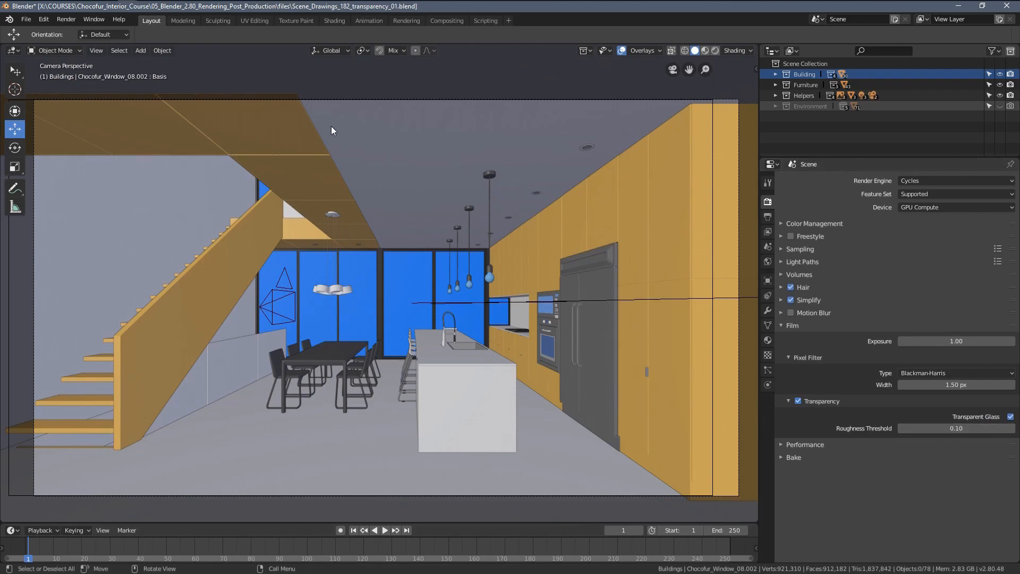
mouse_move(401, 299)
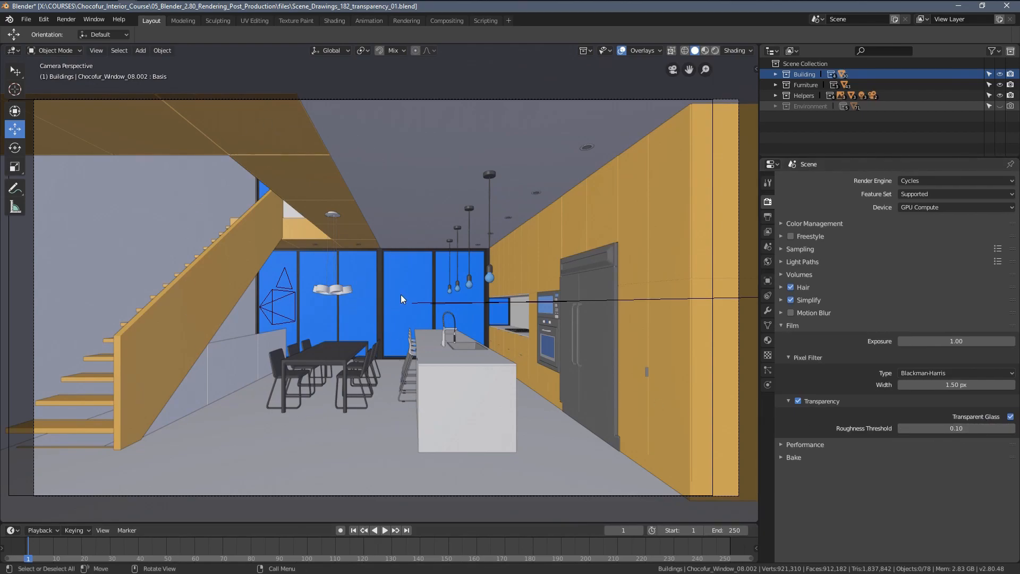
mouse_move(367, 274)
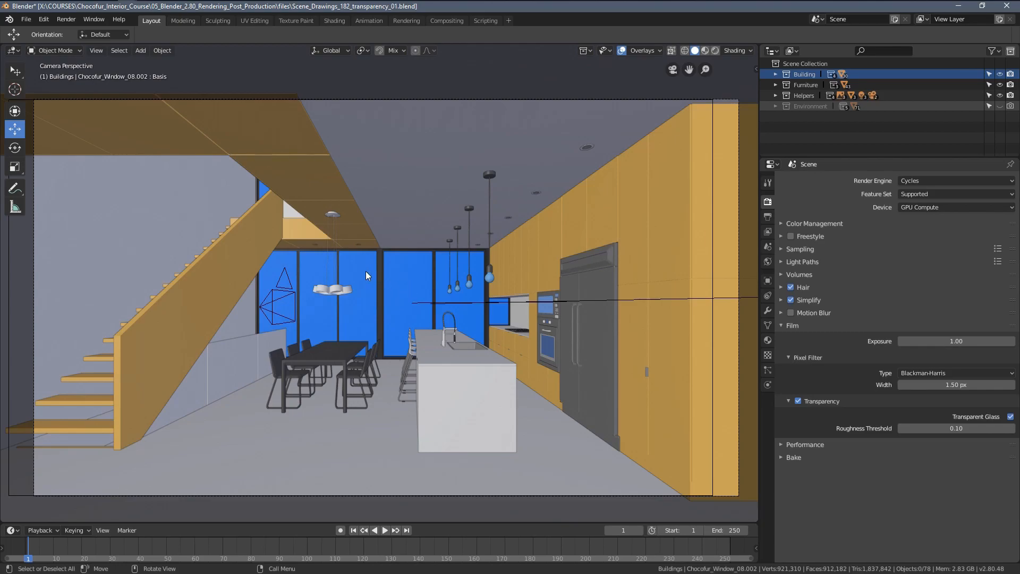
mouse_move(943, 447)
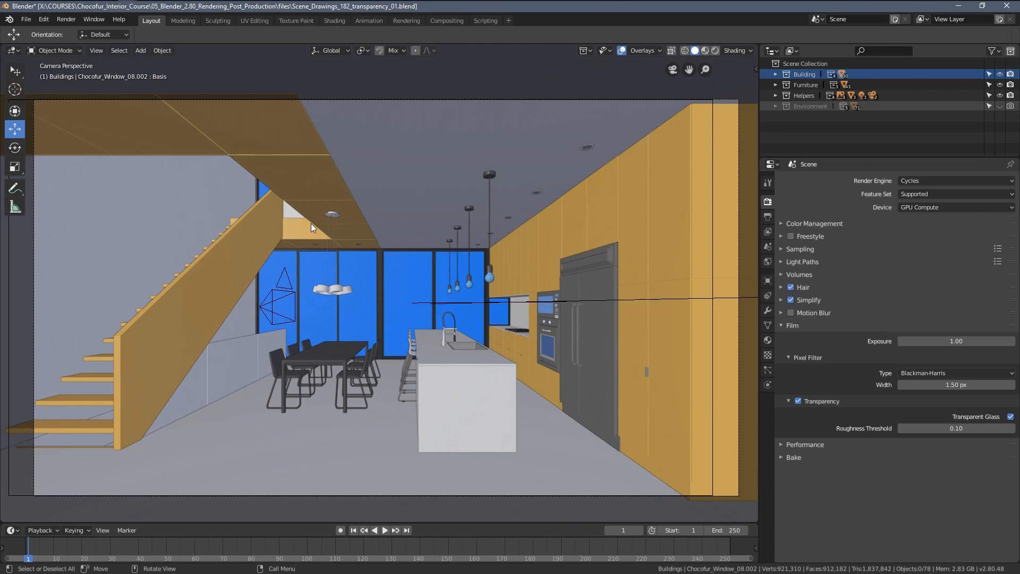
mouse_move(314, 171)
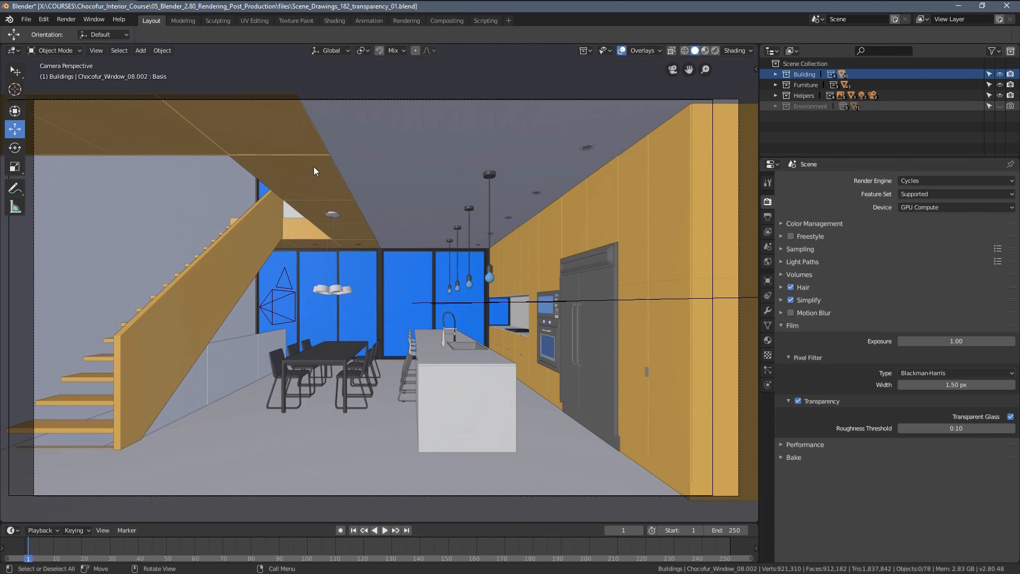
mouse_move(295, 283)
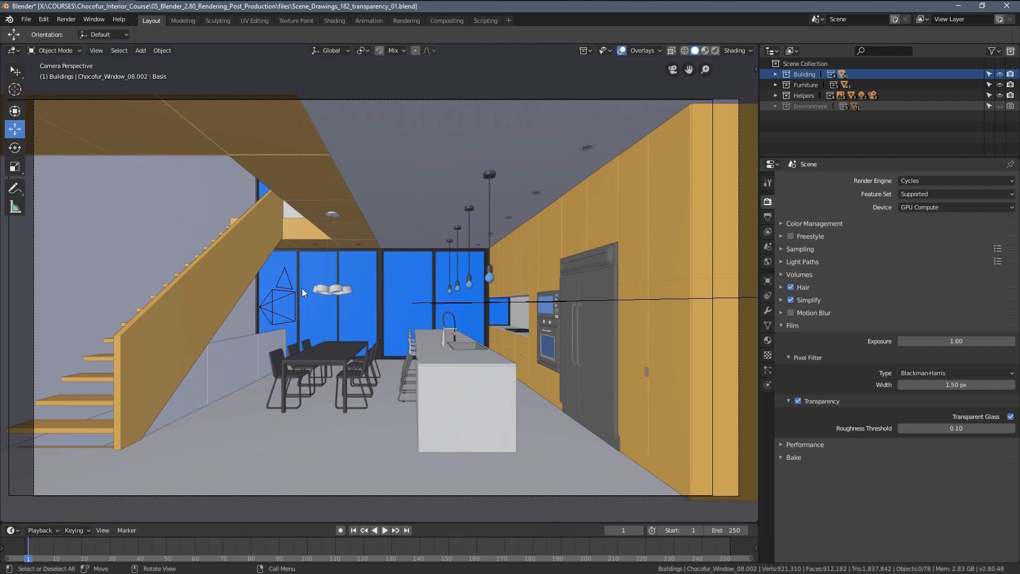
mouse_move(662, 152)
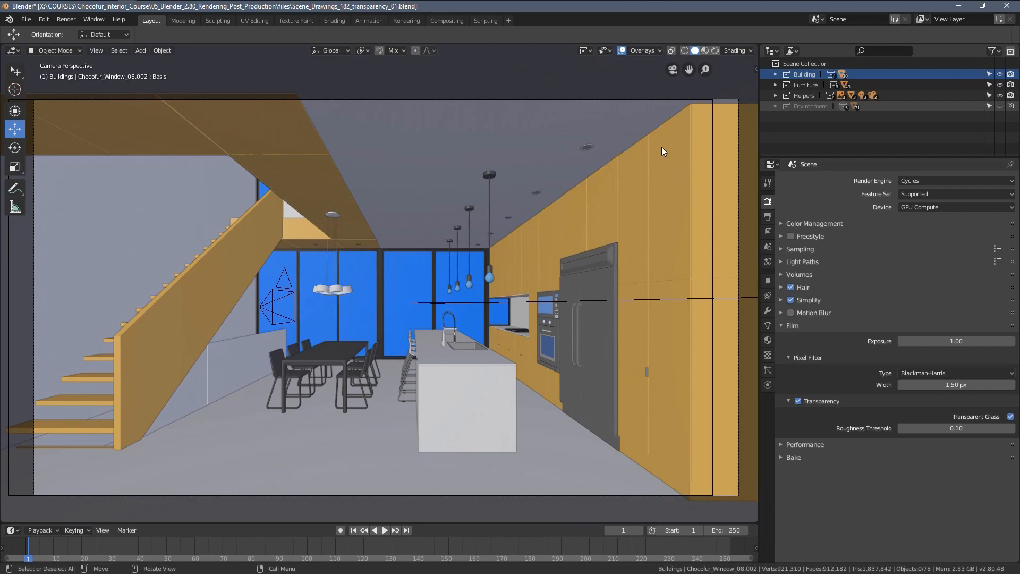
mouse_move(585, 476)
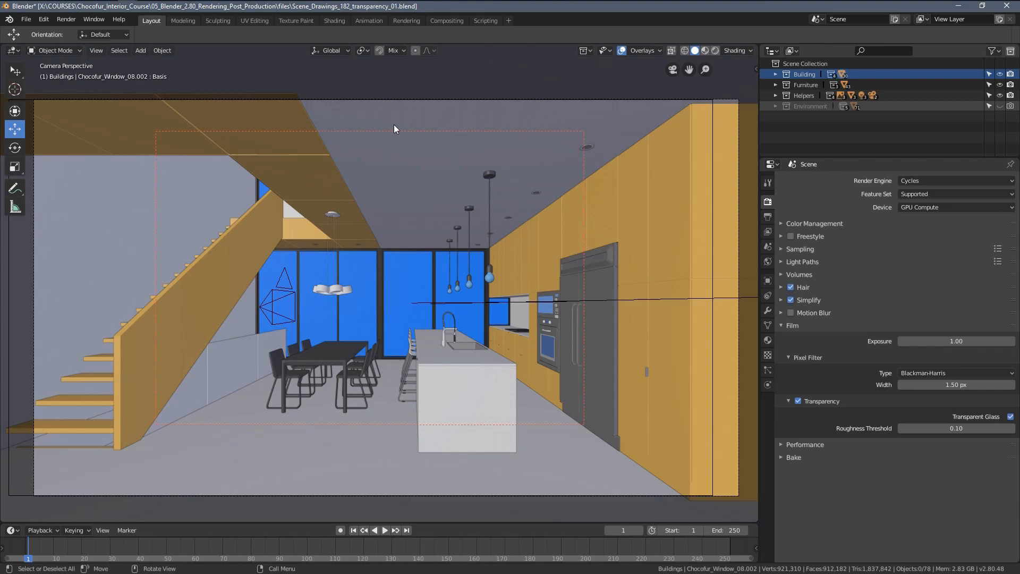
mouse_move(198, 166)
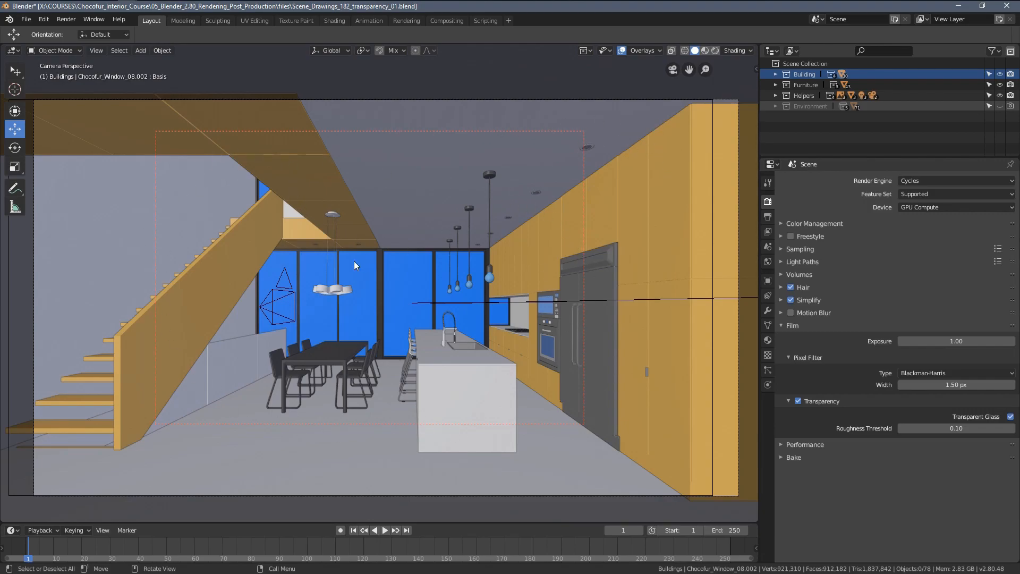
mouse_move(300, 248)
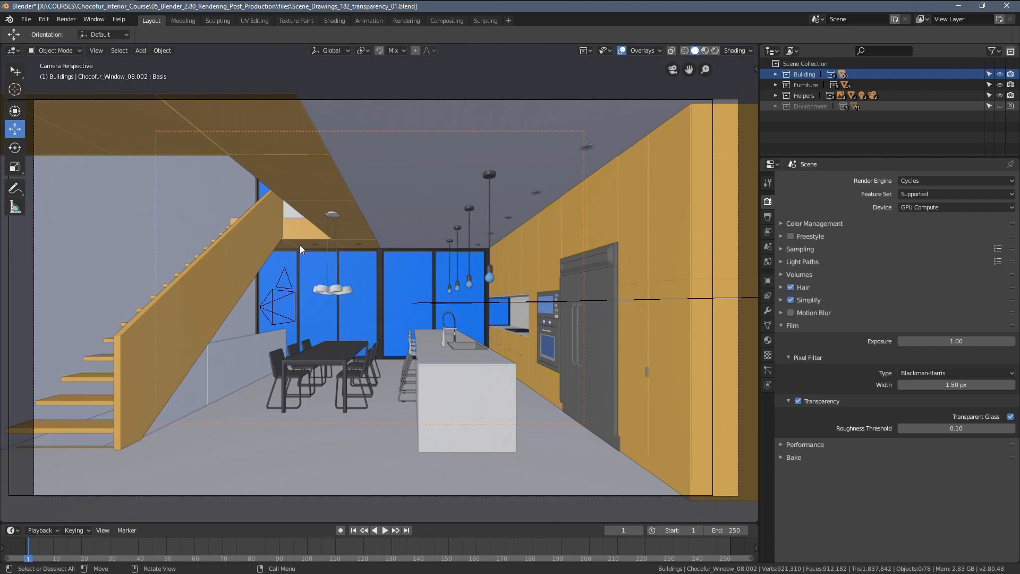
mouse_move(351, 272)
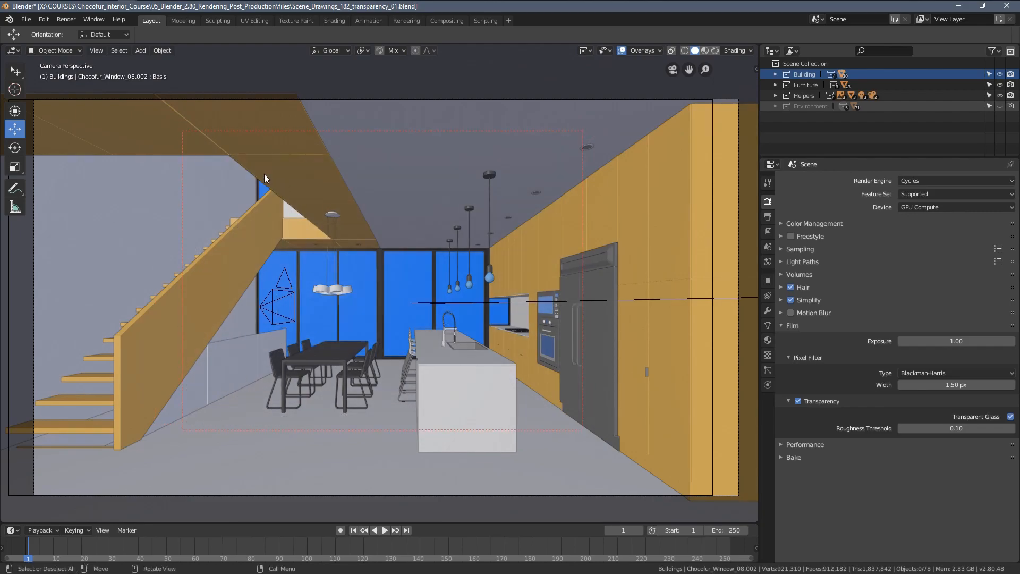
mouse_move(493, 379)
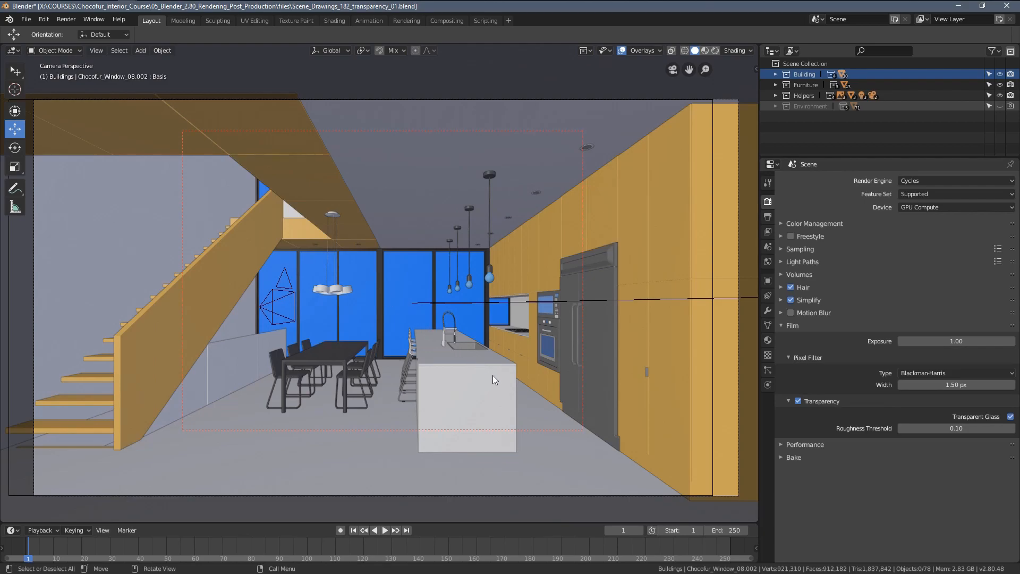
mouse_move(259, 167)
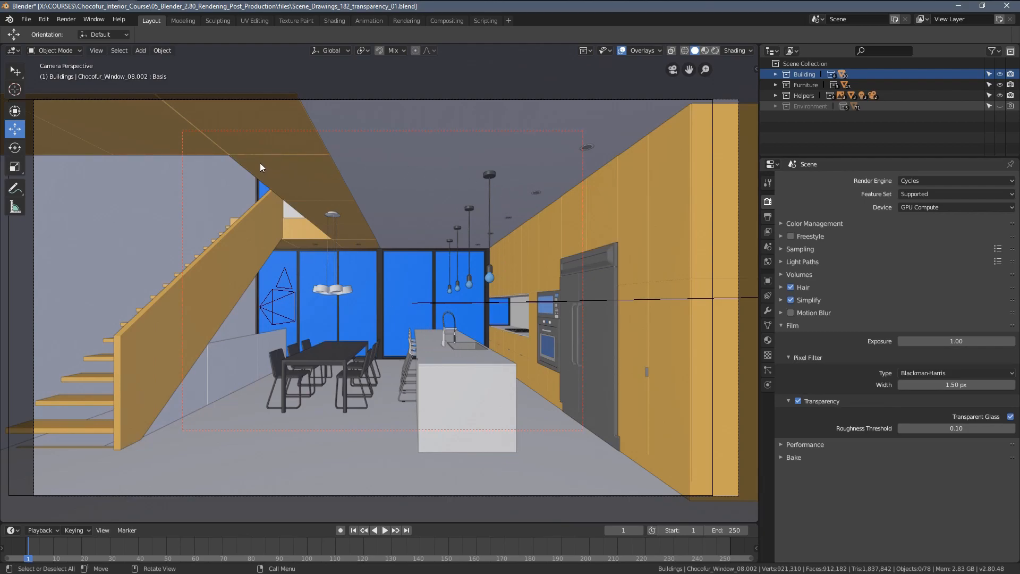
mouse_move(315, 293)
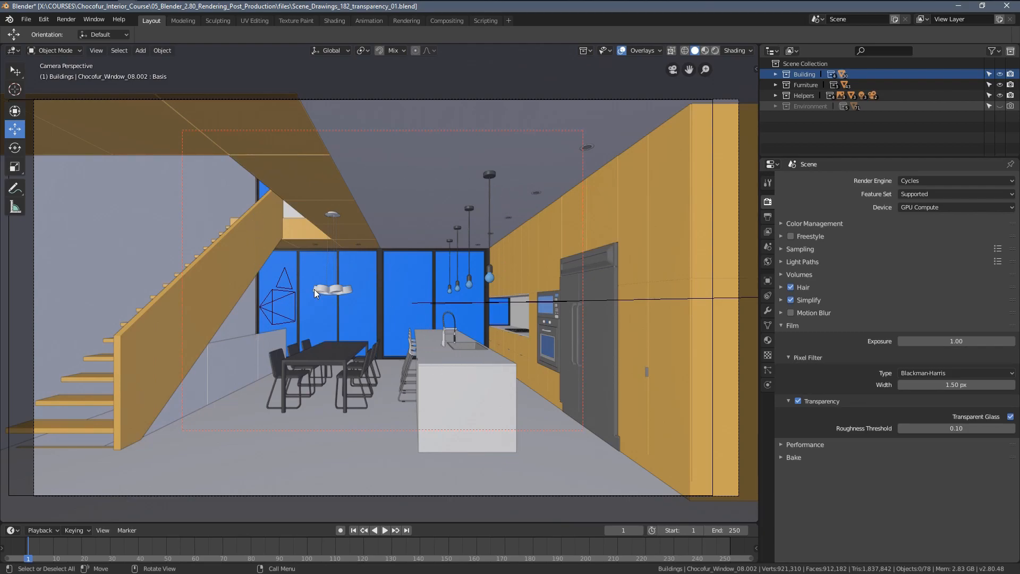
mouse_move(307, 334)
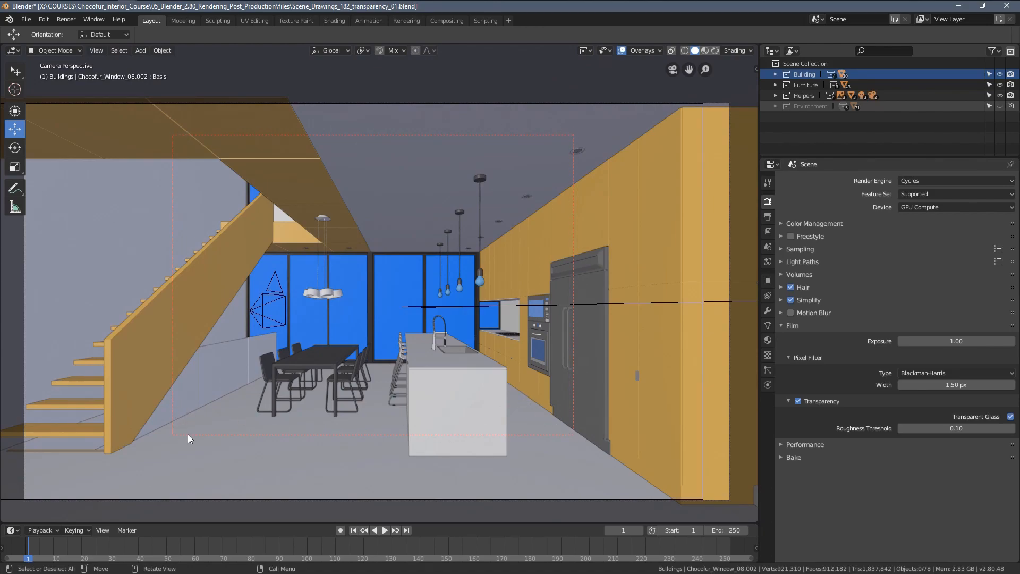
mouse_move(561, 410)
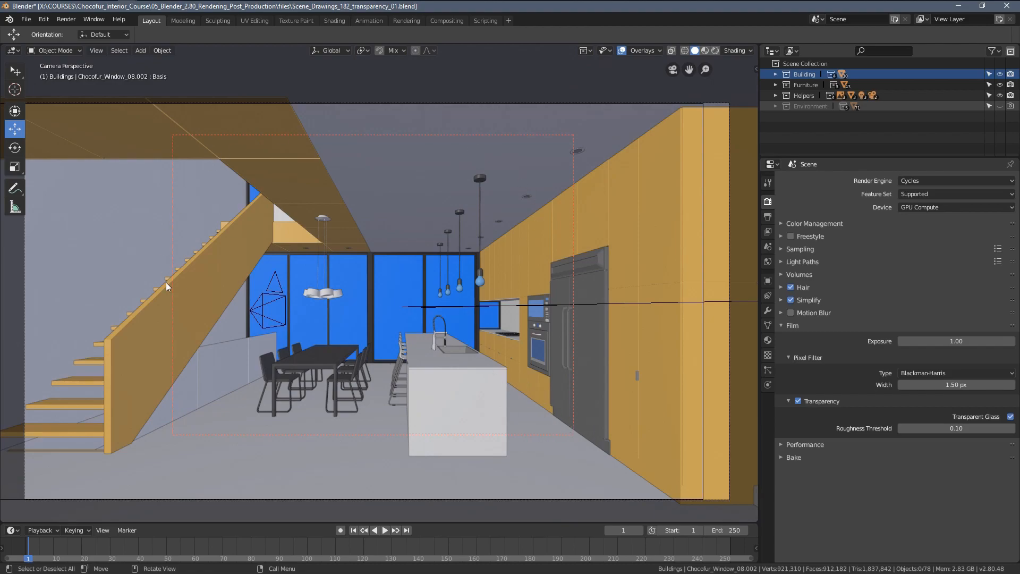
mouse_move(639, 189)
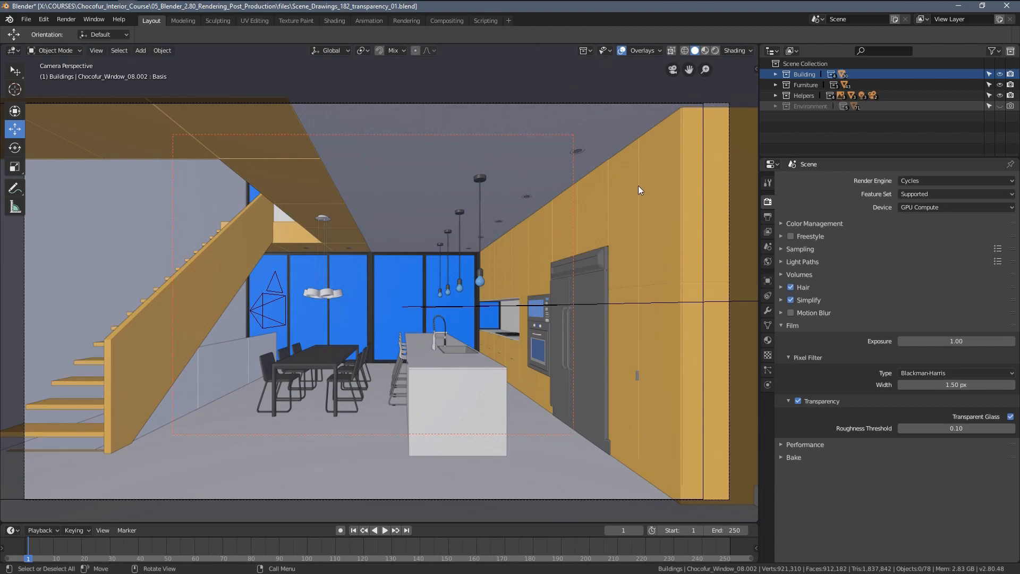
mouse_move(579, 282)
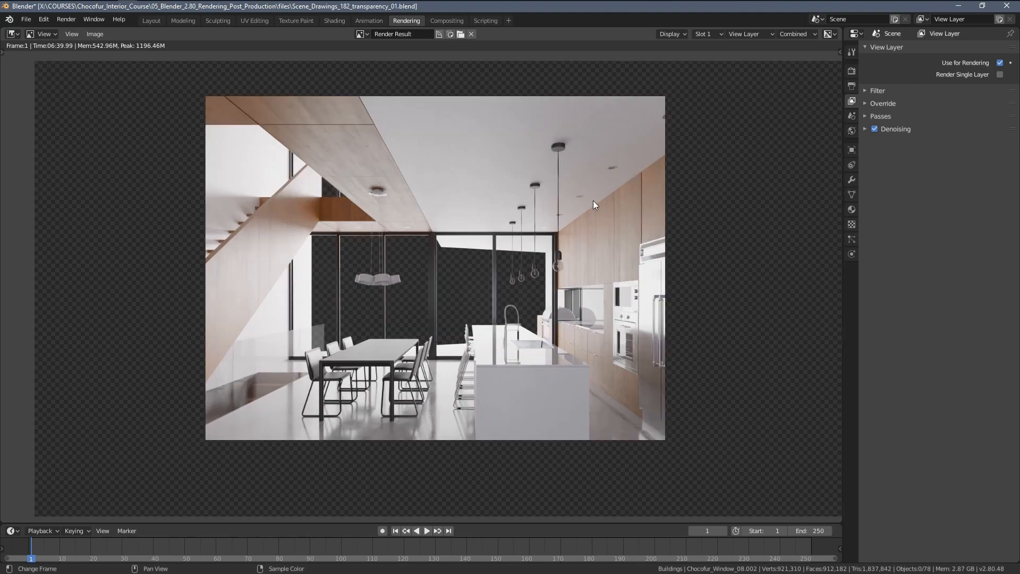
scroll(down, 3)
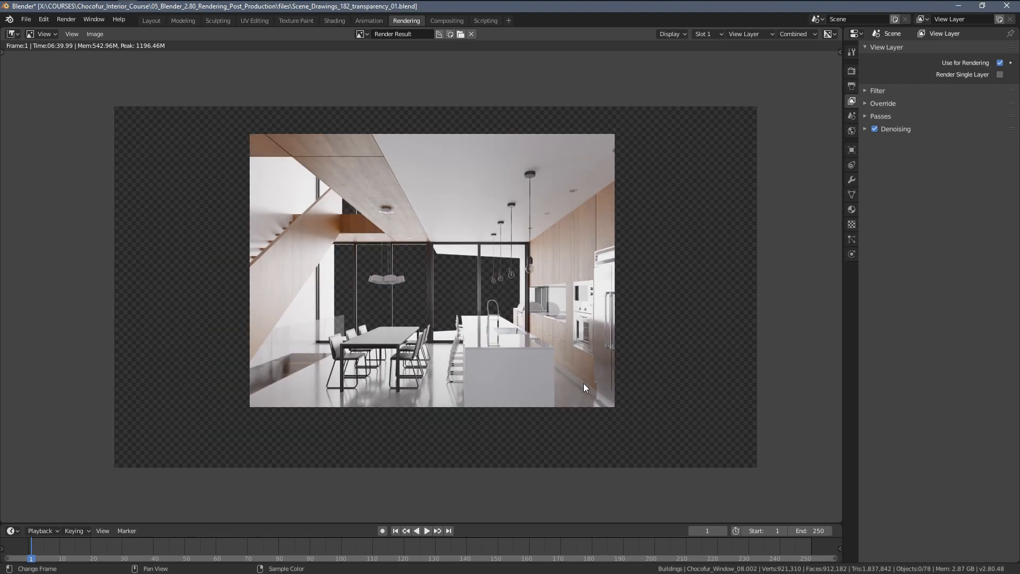
mouse_move(424, 236)
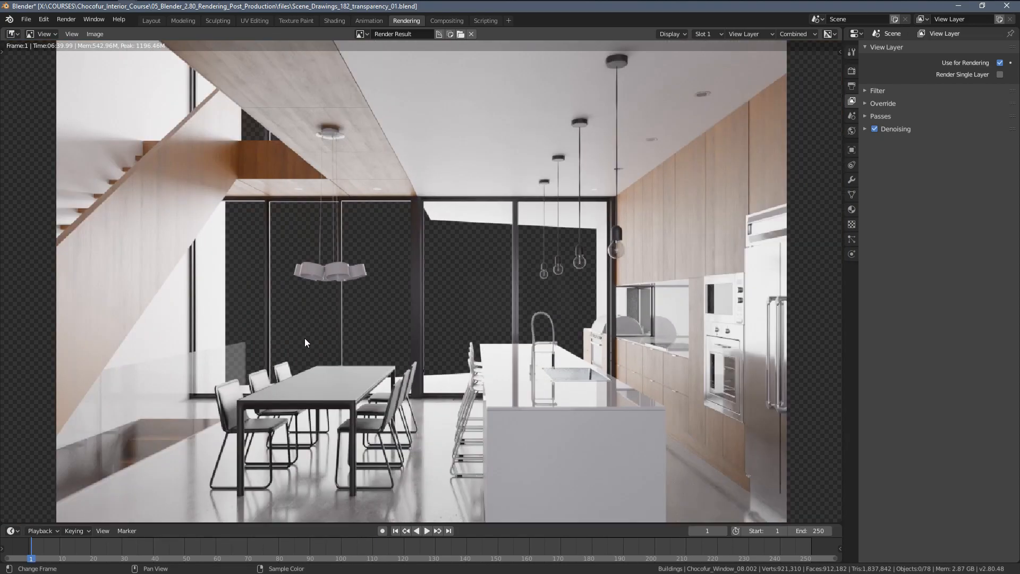
scroll(down, 3)
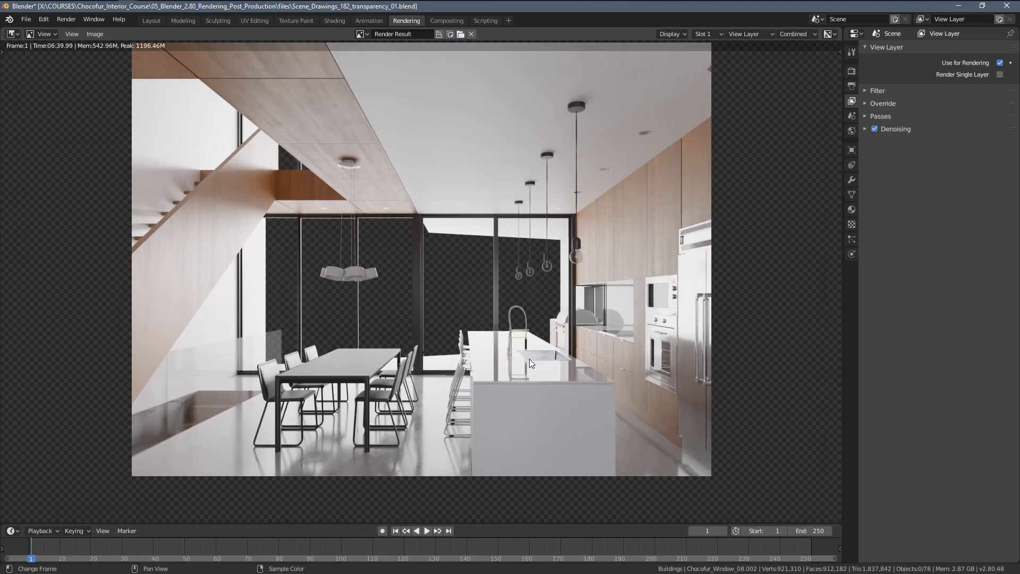
mouse_move(482, 341)
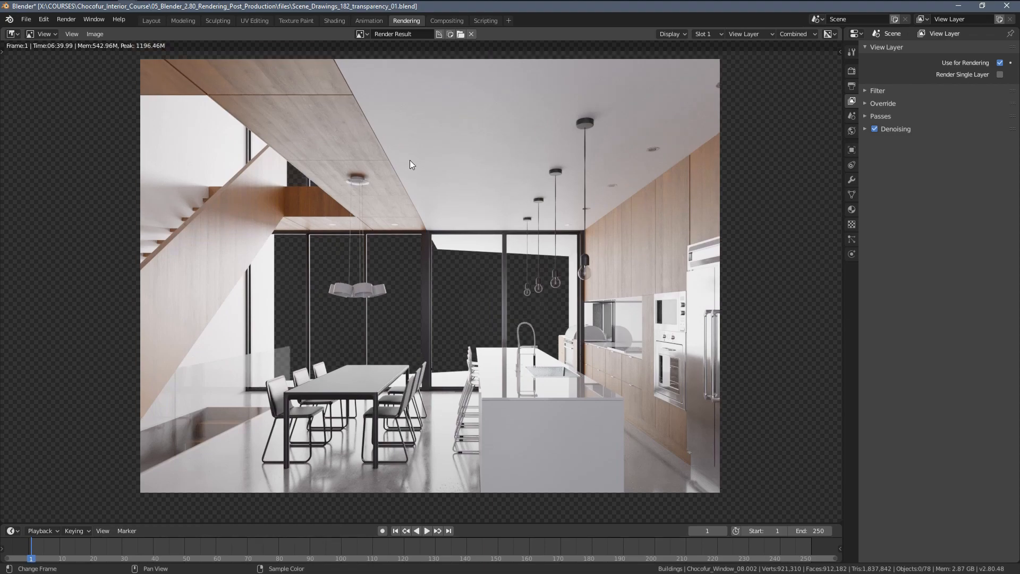
scroll(down, 3)
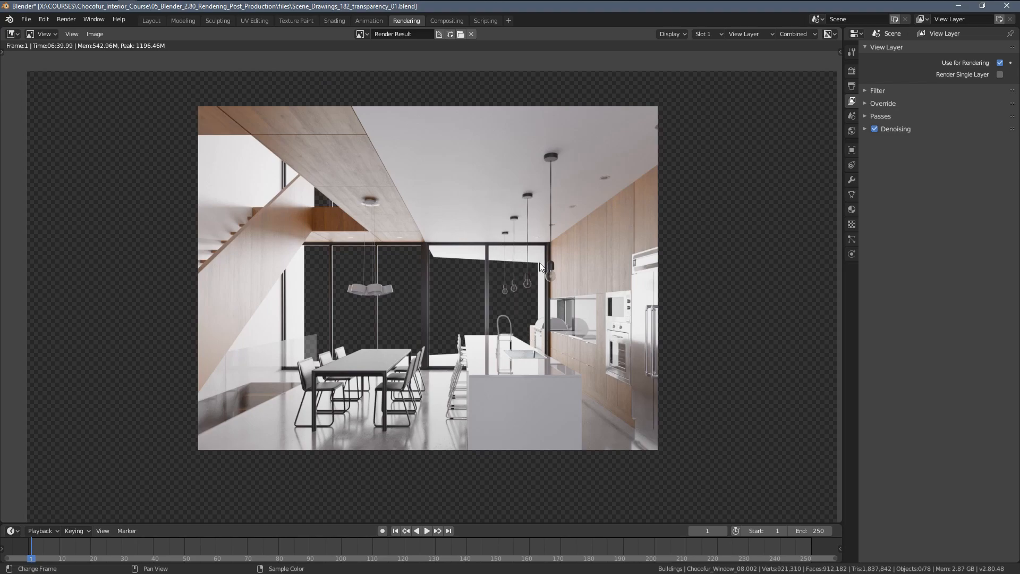
scroll(down, 3)
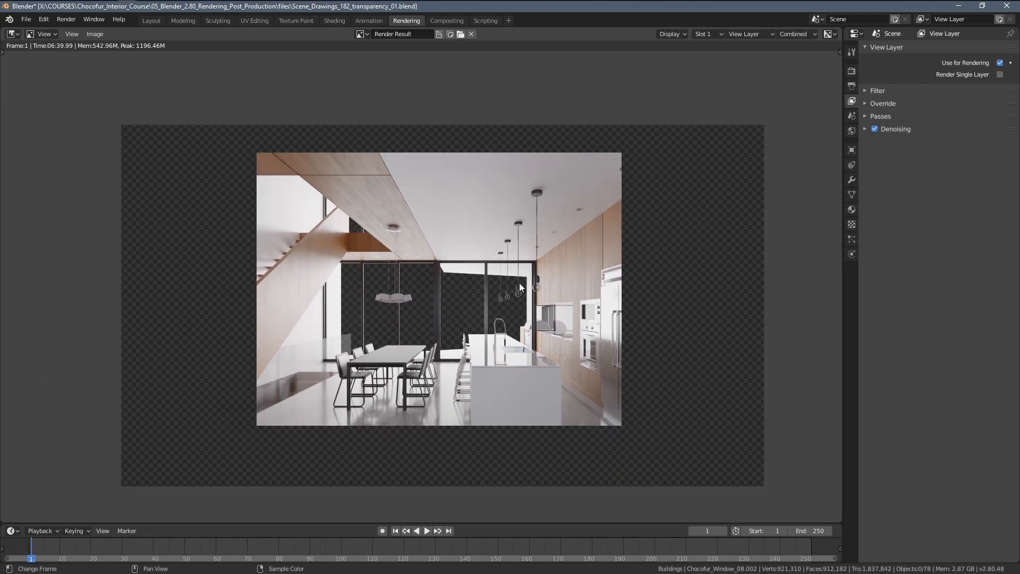
scroll(down, 3)
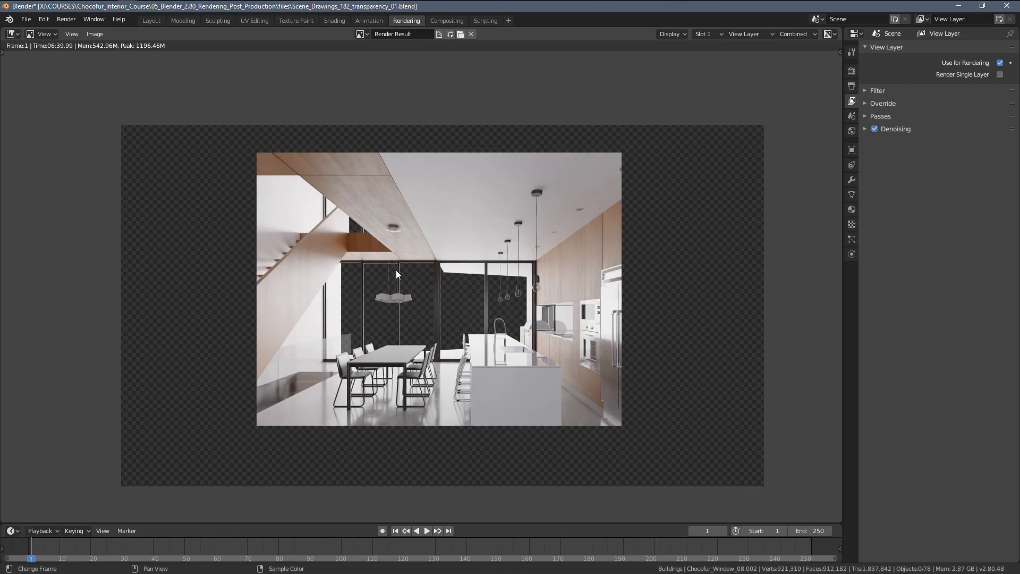
mouse_move(417, 273)
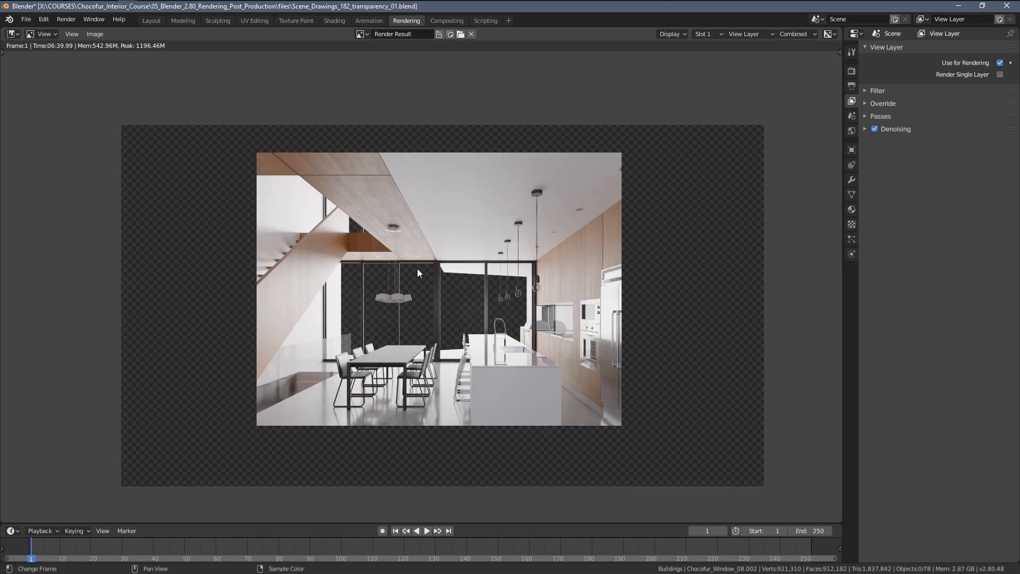
scroll(down, 3)
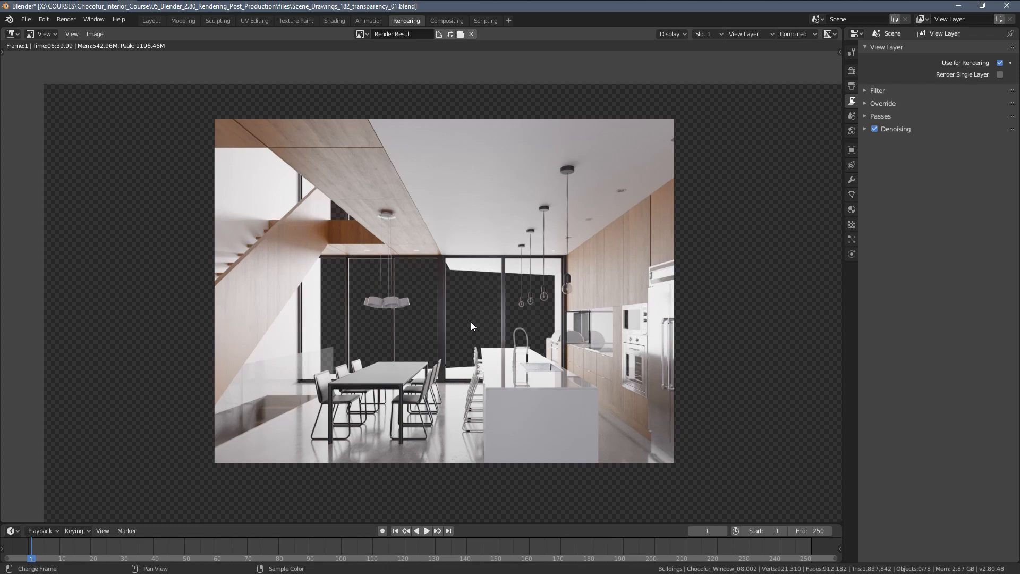
scroll(down, 3)
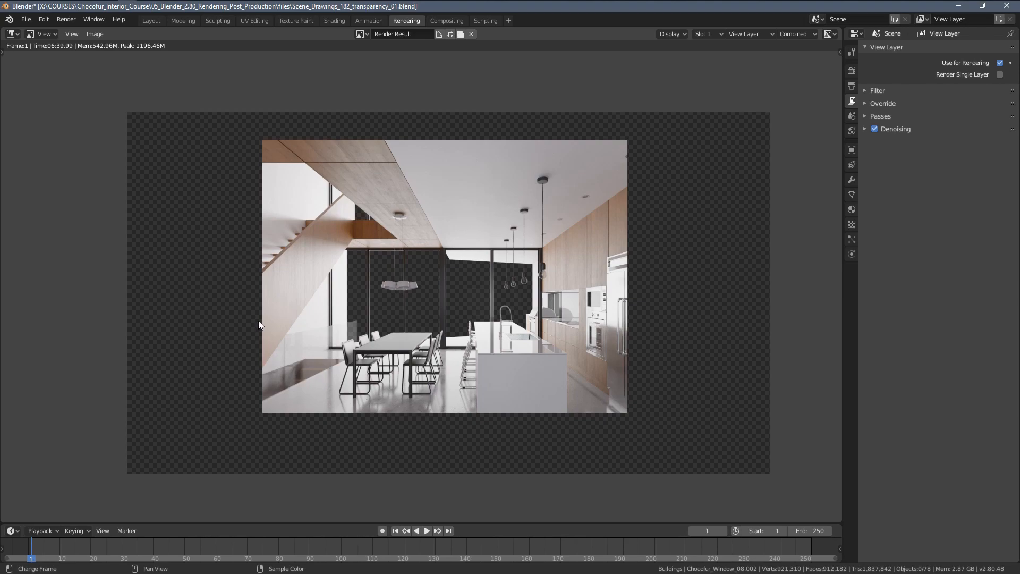
mouse_move(386, 329)
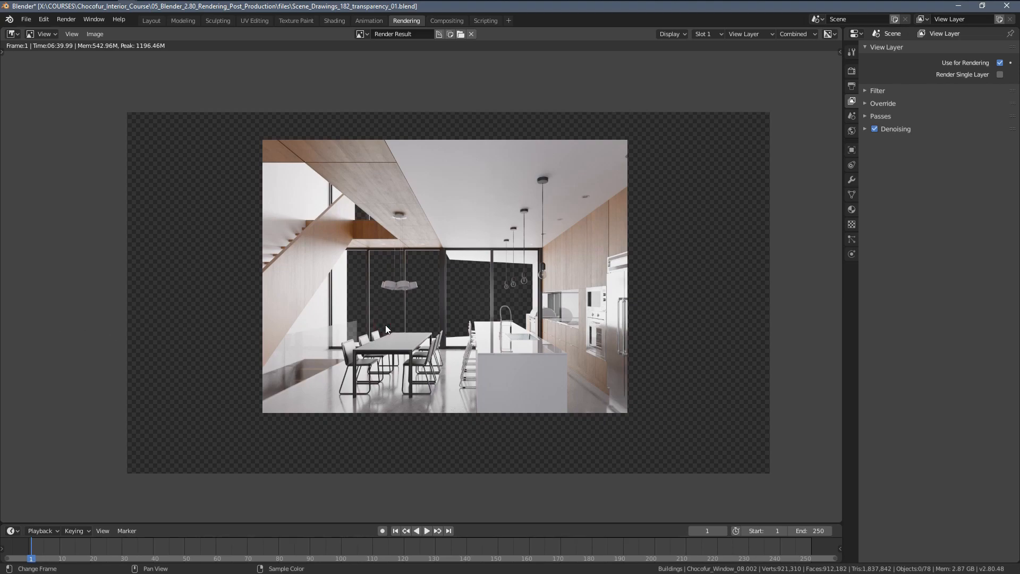
mouse_move(247, 253)
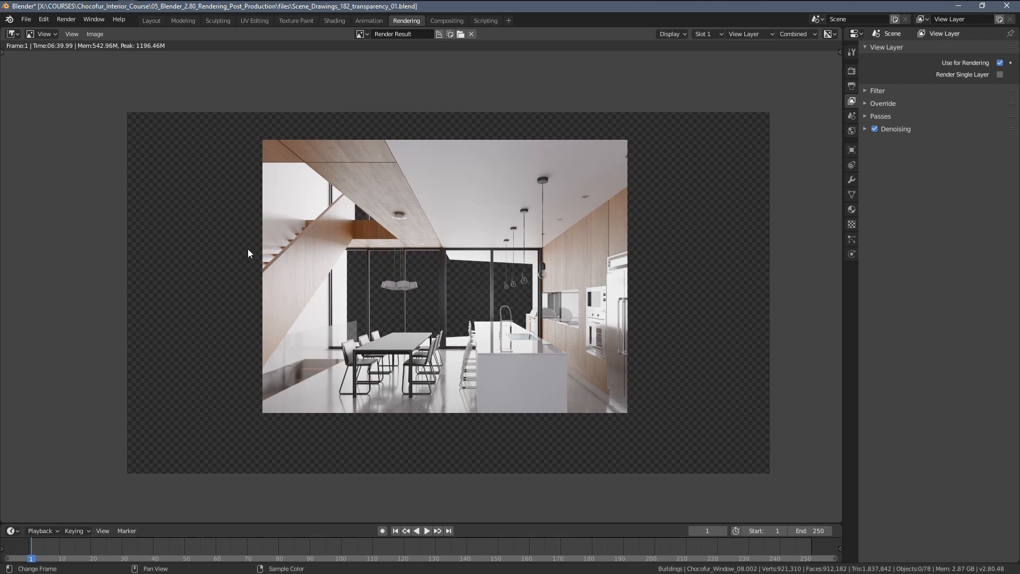
Start Image > Save As for the render with RGBA colour and the PNG format list shown.
click(95, 34)
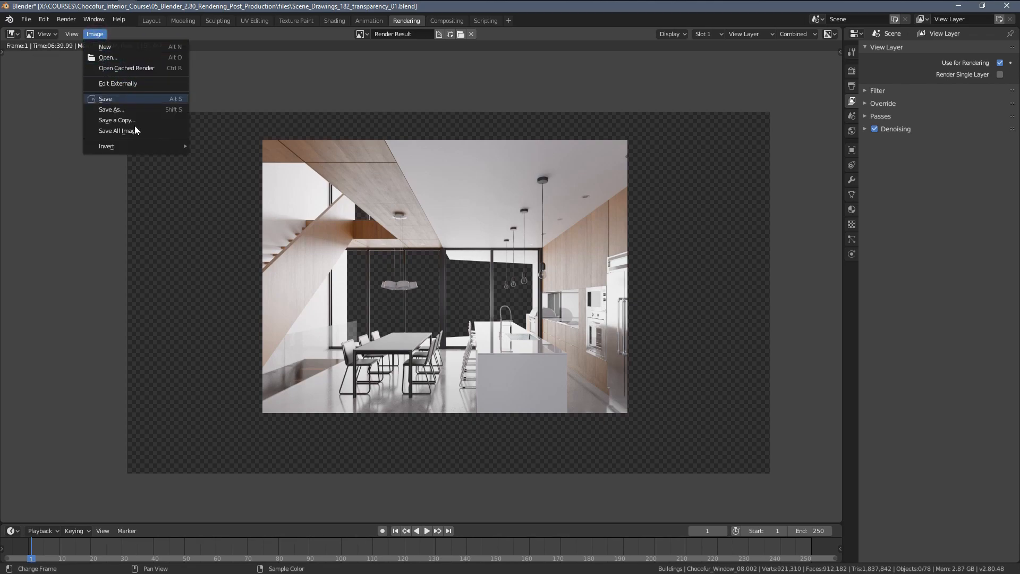
click(110, 109)
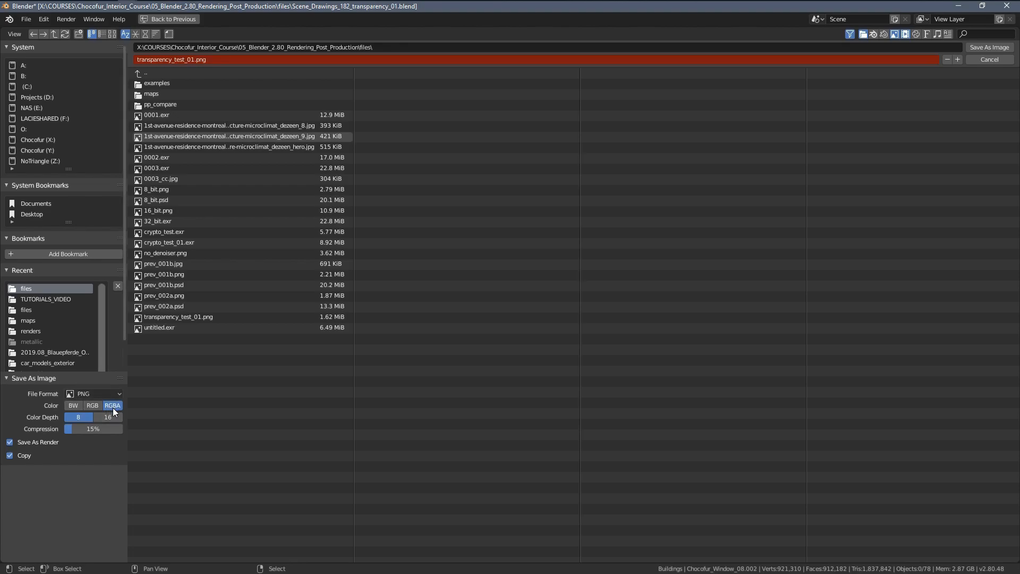
click(108, 416)
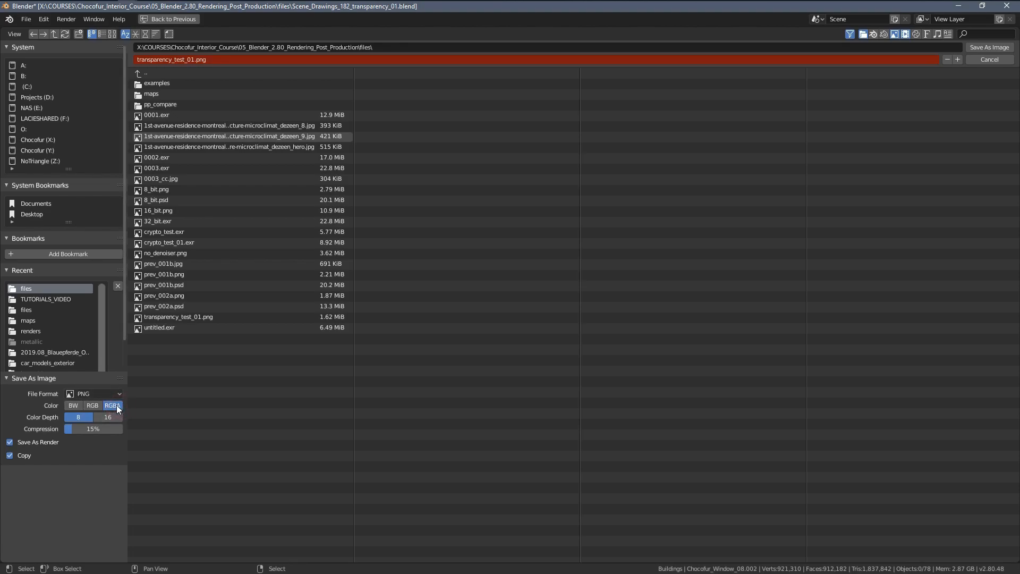
click(111, 405)
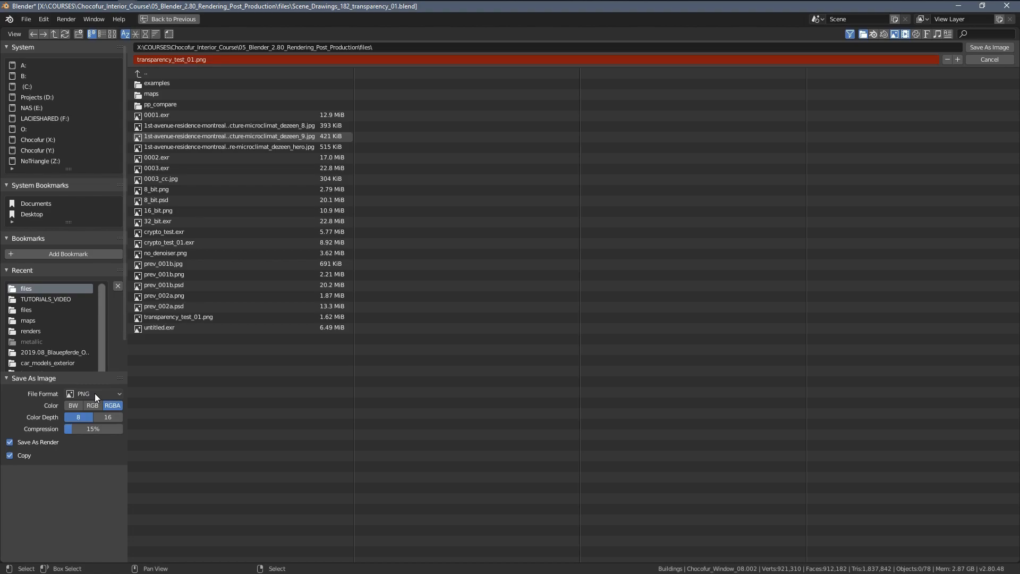
click(95, 393)
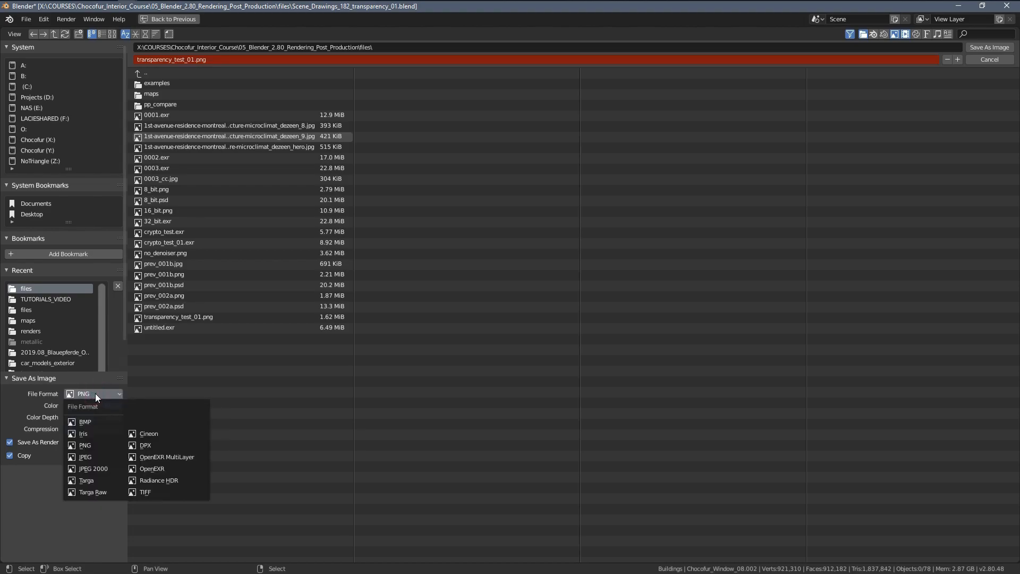
mouse_move(85, 457)
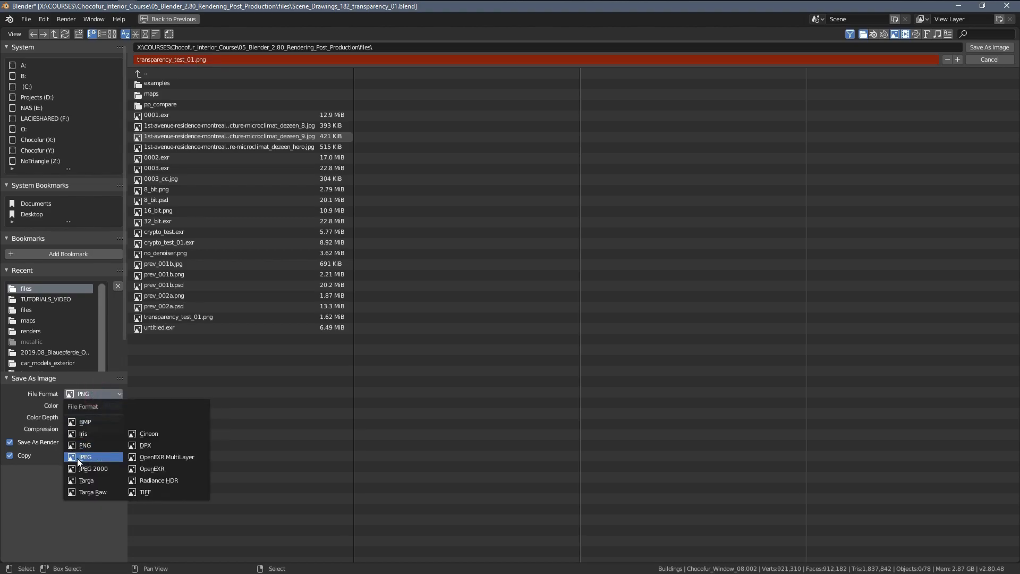
mouse_move(87, 457)
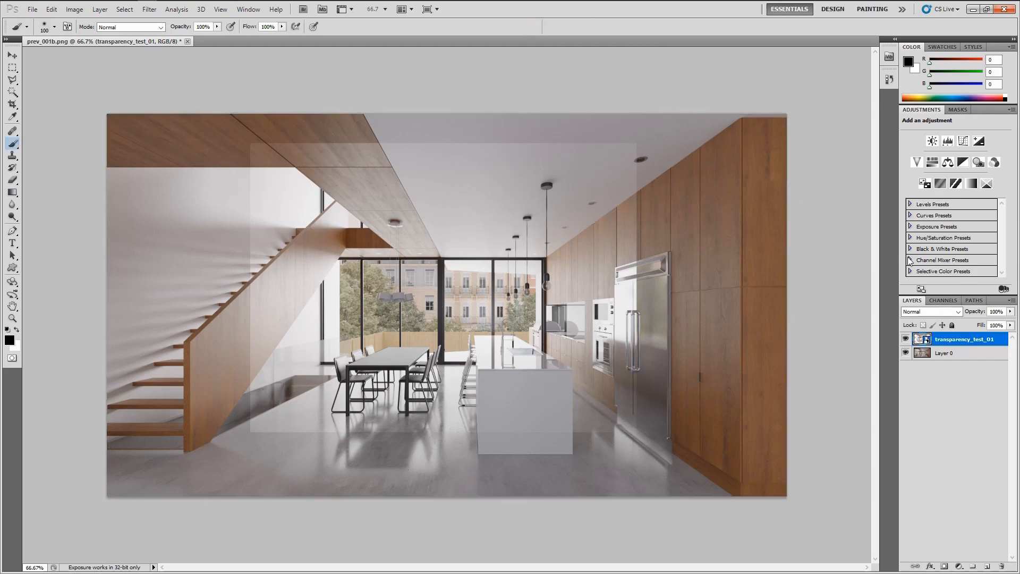
Show and select Layer 0, then erase its window glass areas with the Eraser.
right_click(965, 338)
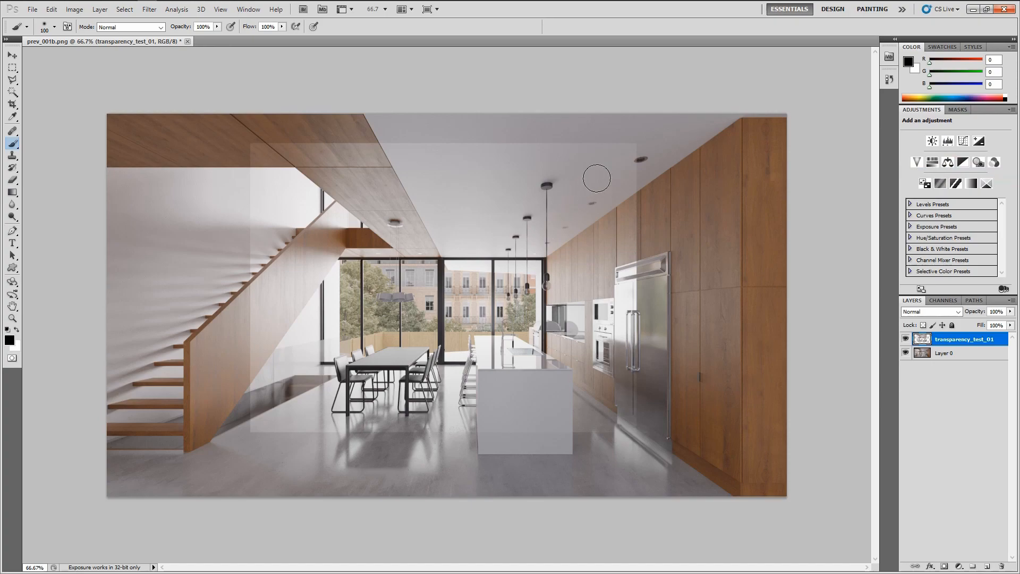
mouse_move(245, 134)
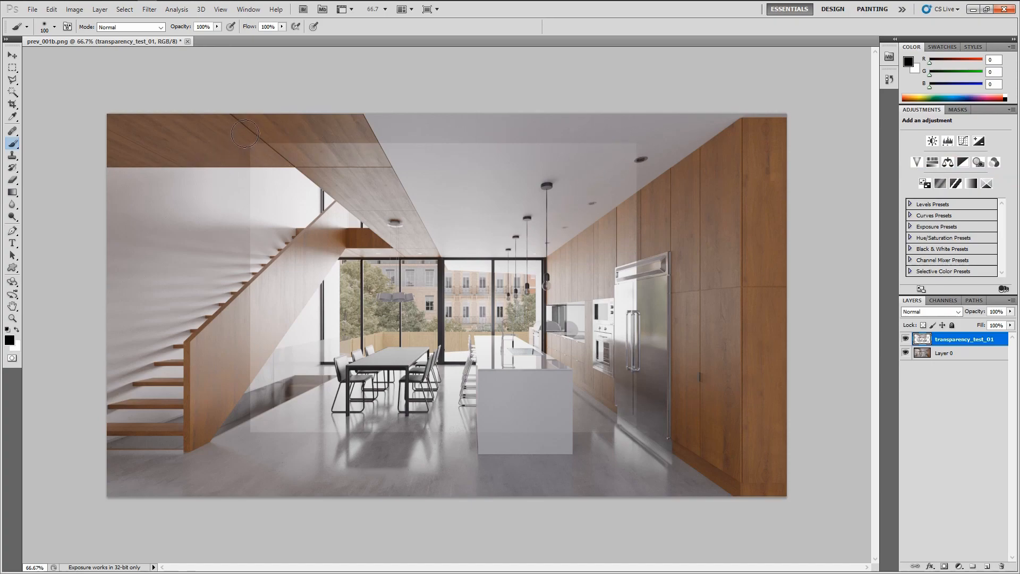
mouse_move(637, 408)
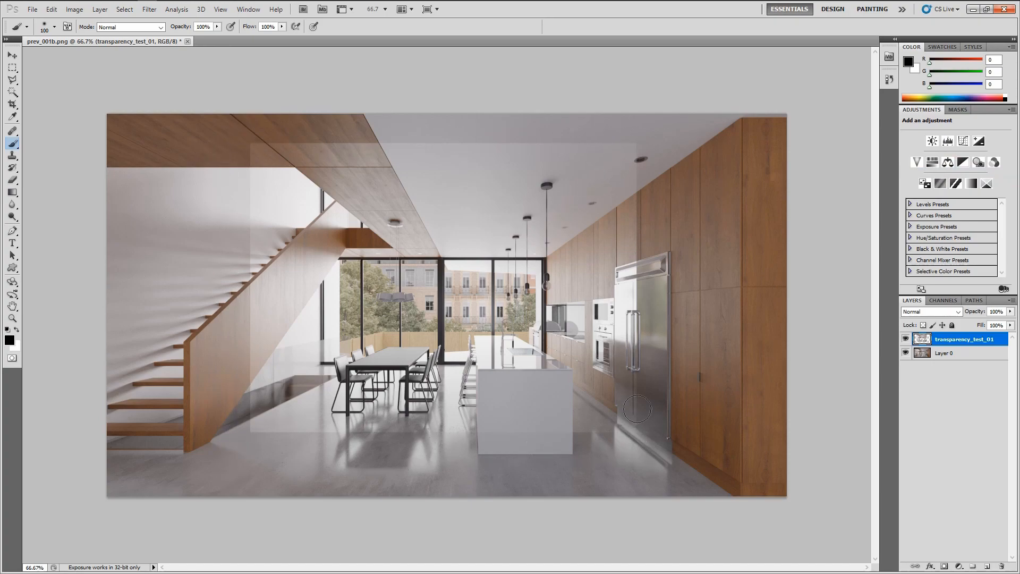
mouse_move(288, 199)
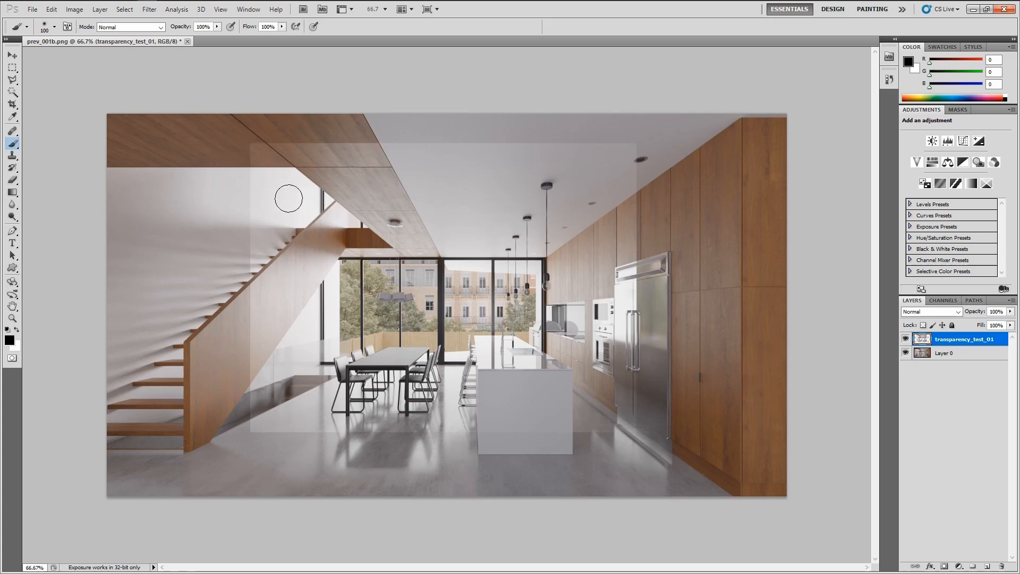
mouse_move(460, 297)
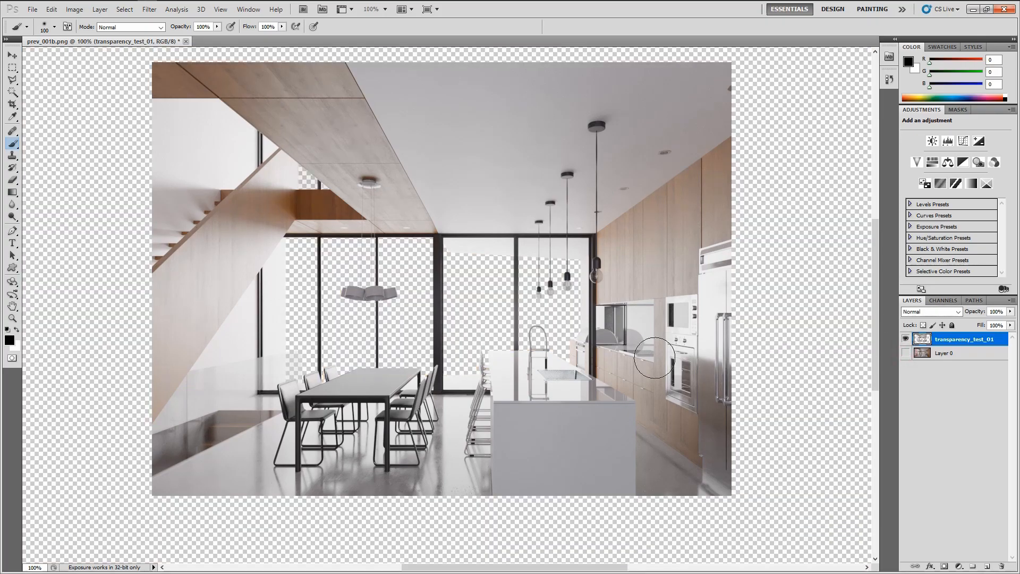
mouse_move(536, 377)
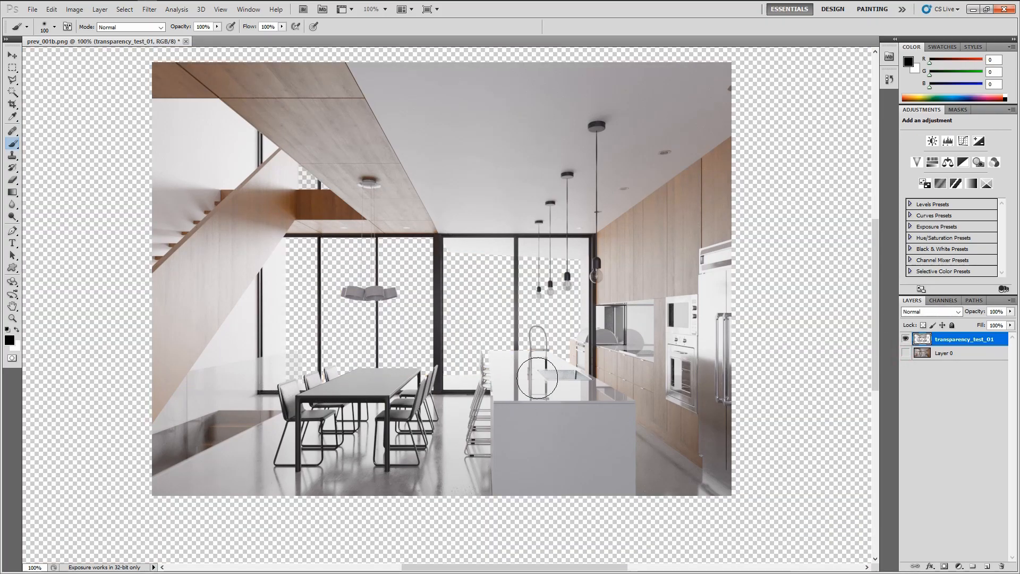
click(905, 352)
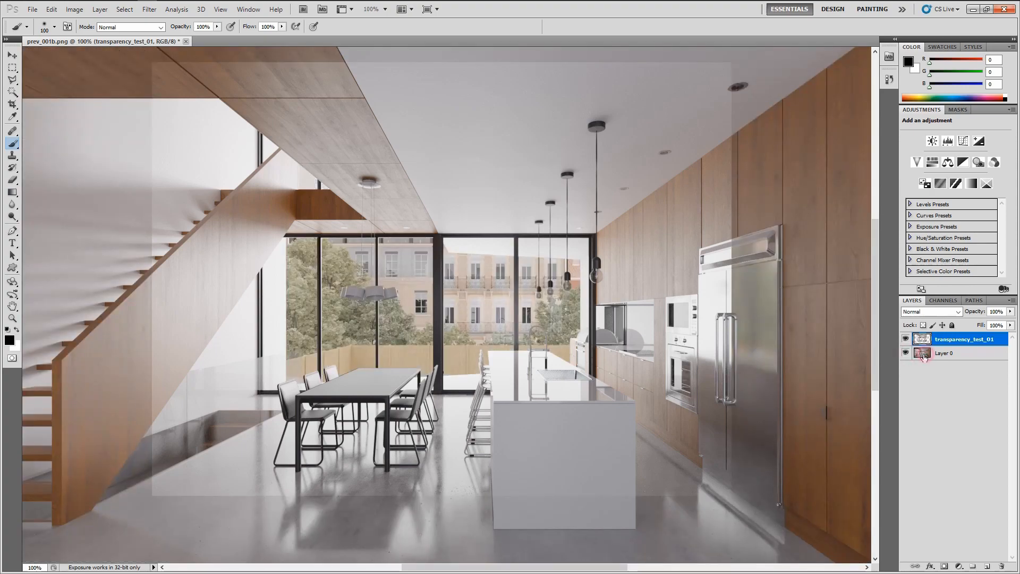
click(944, 352)
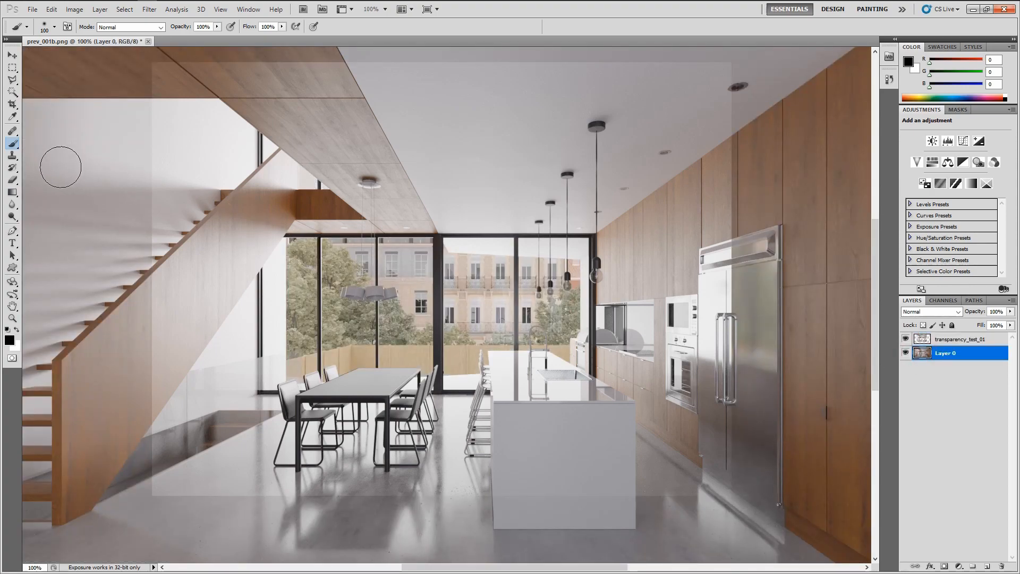
click(12, 180)
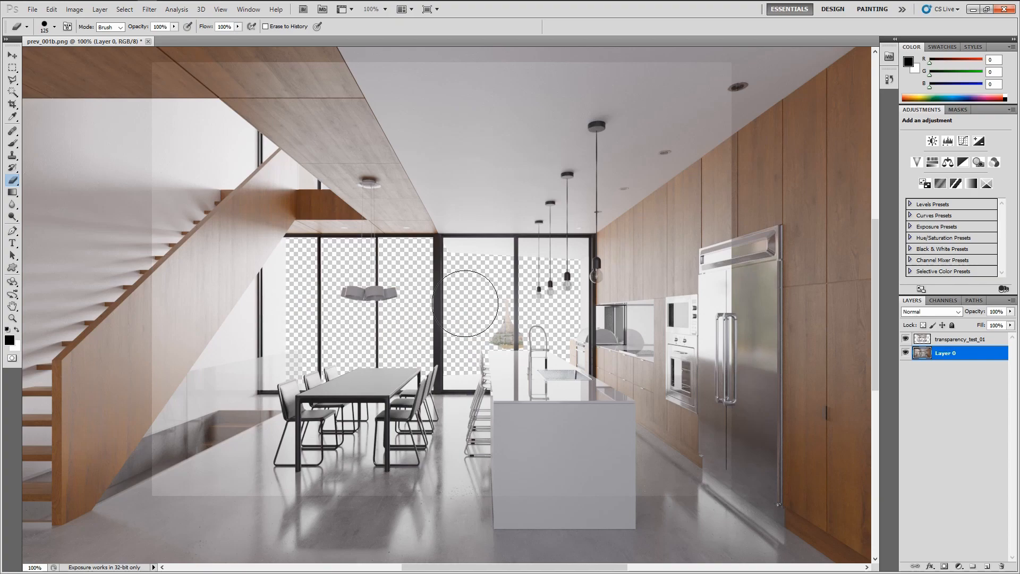
click(959, 338)
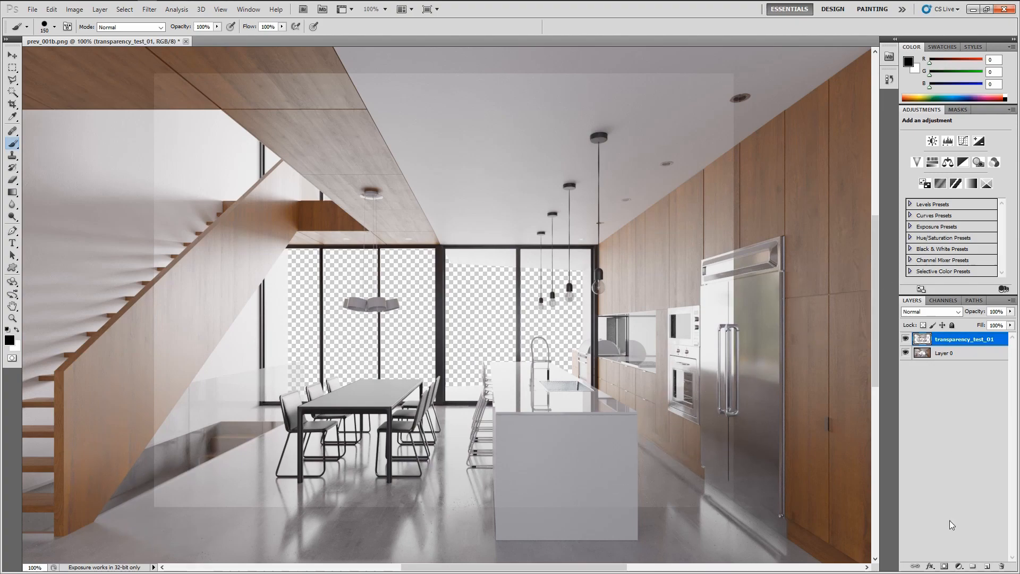
Add a layer mask to transparency_test_01 and paint black over the region edge on the ceiling.
click(958, 565)
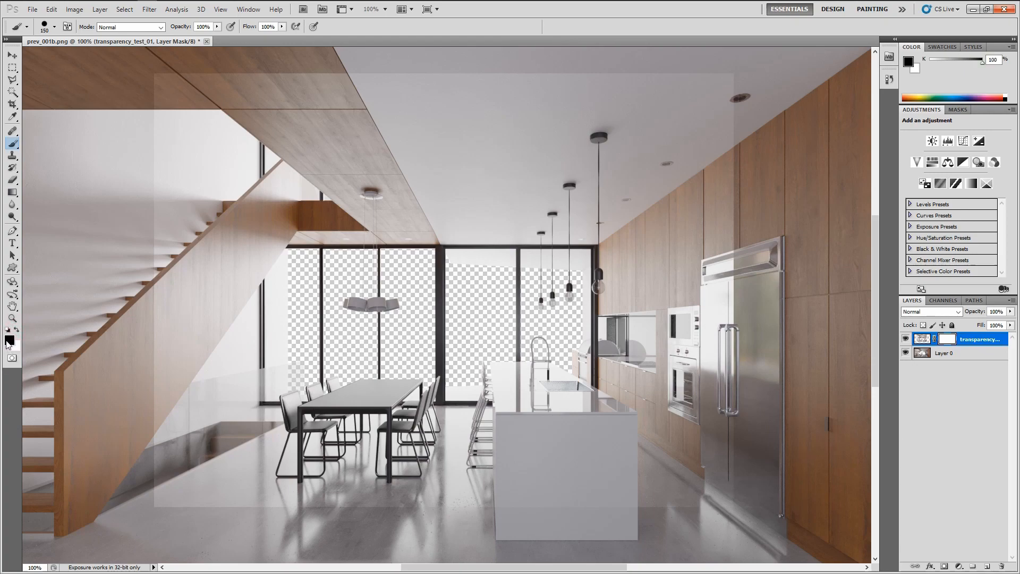
click(943, 339)
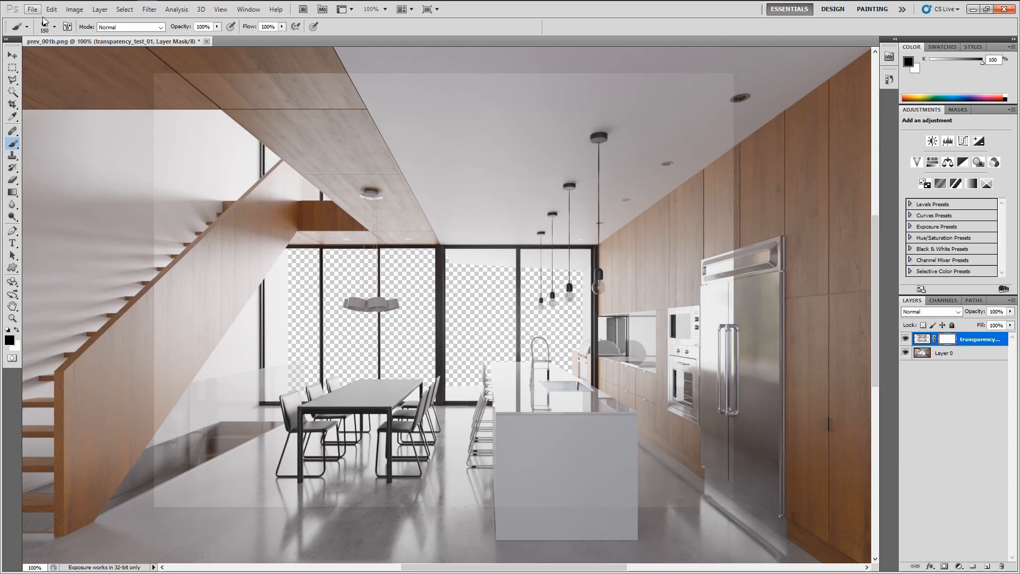
click(54, 27)
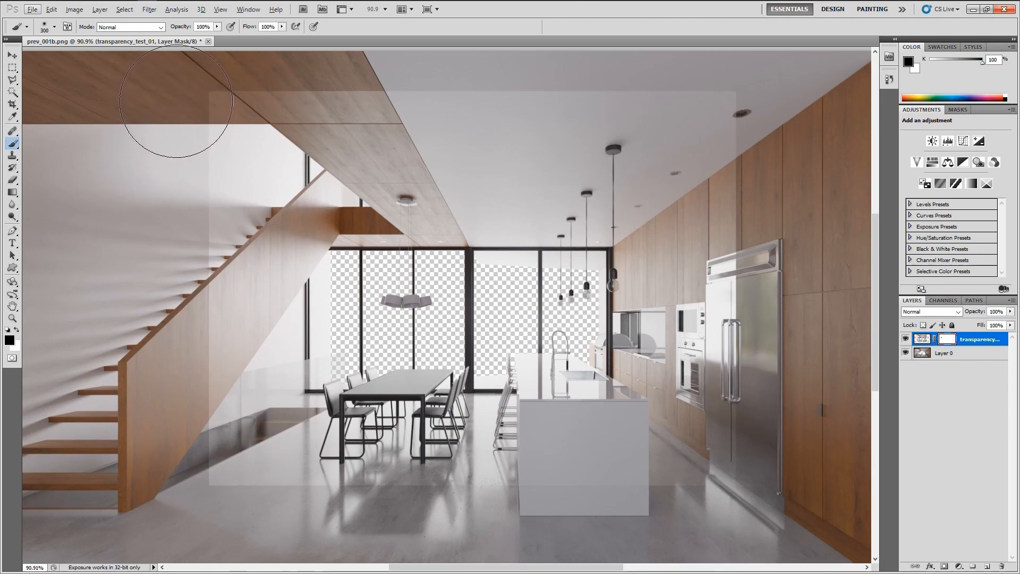
mouse_move(390, 49)
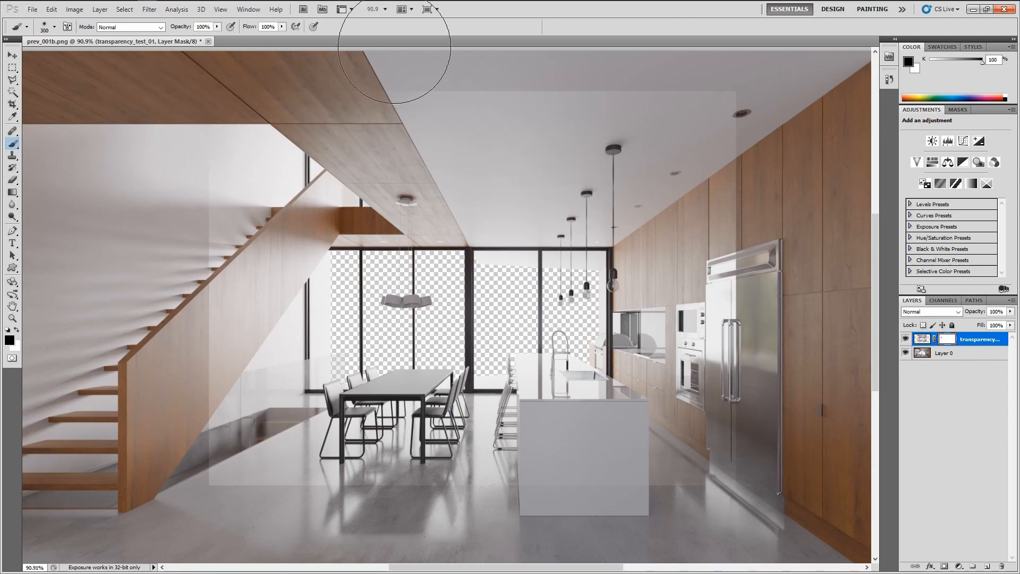
mouse_move(165, 313)
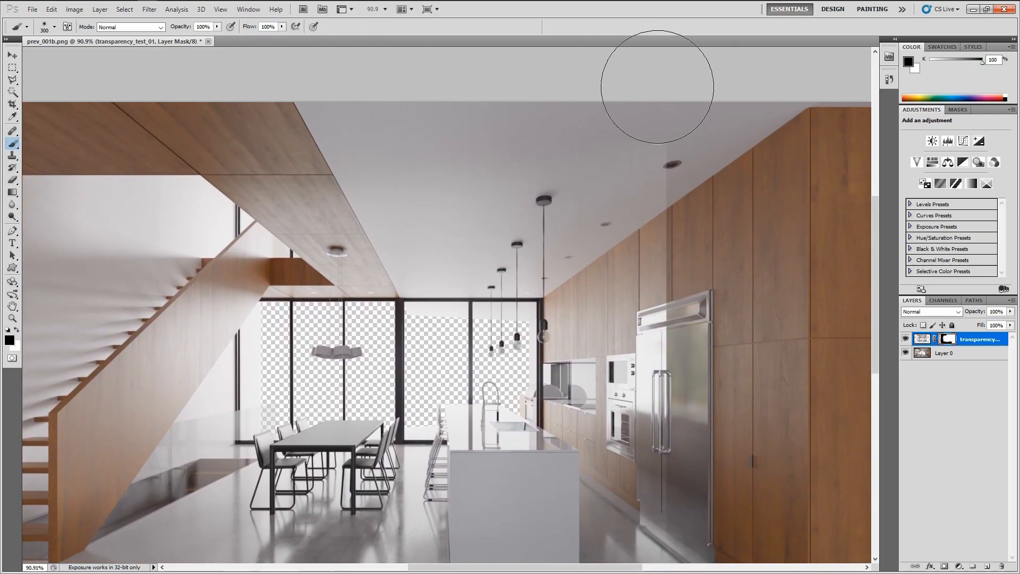
mouse_move(714, 239)
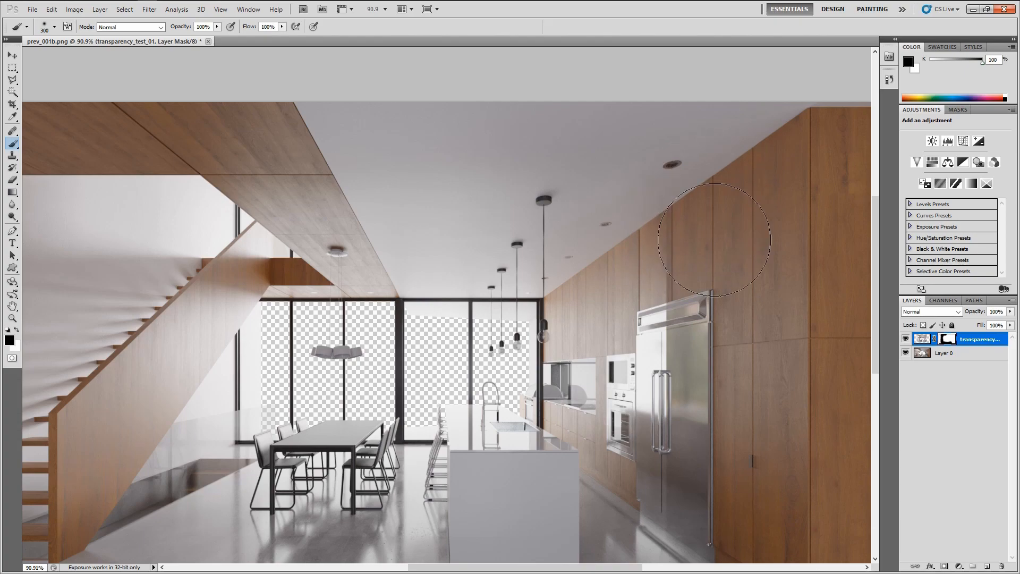
mouse_move(491, 204)
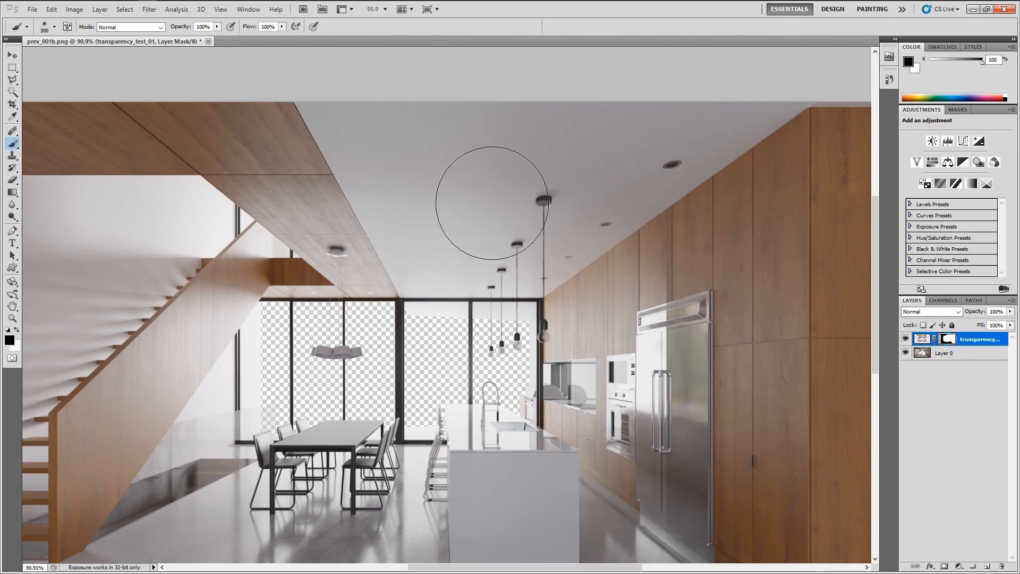
click(12, 65)
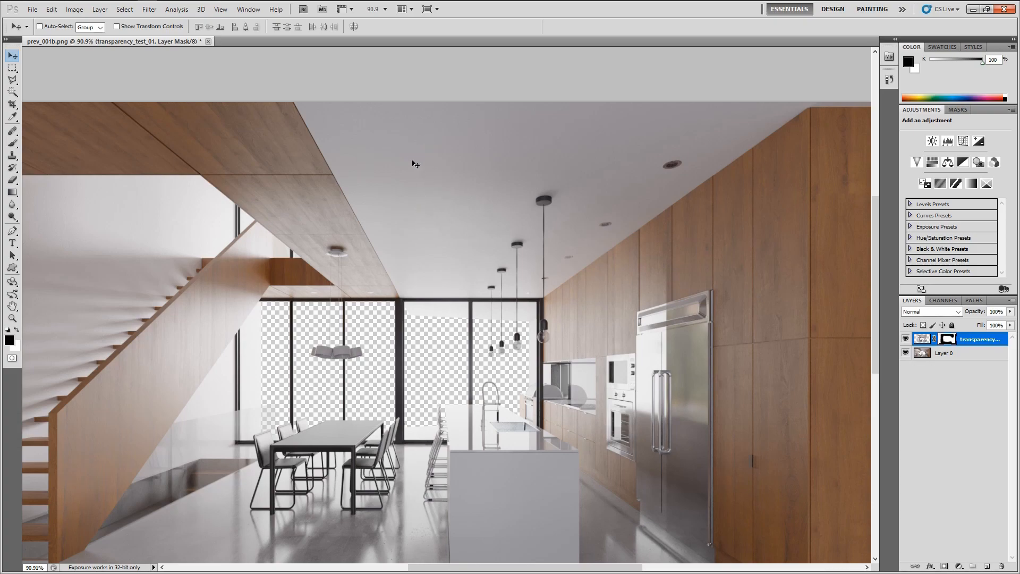
Paint the mask along the cabinet wall, then swap to white to restore the pendant-light area.
click(12, 142)
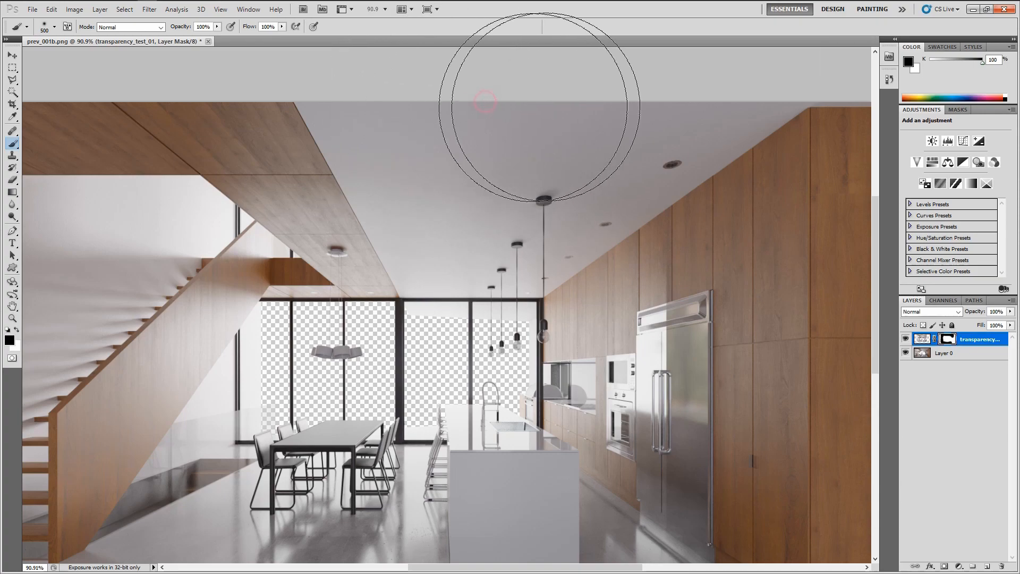
mouse_move(625, 110)
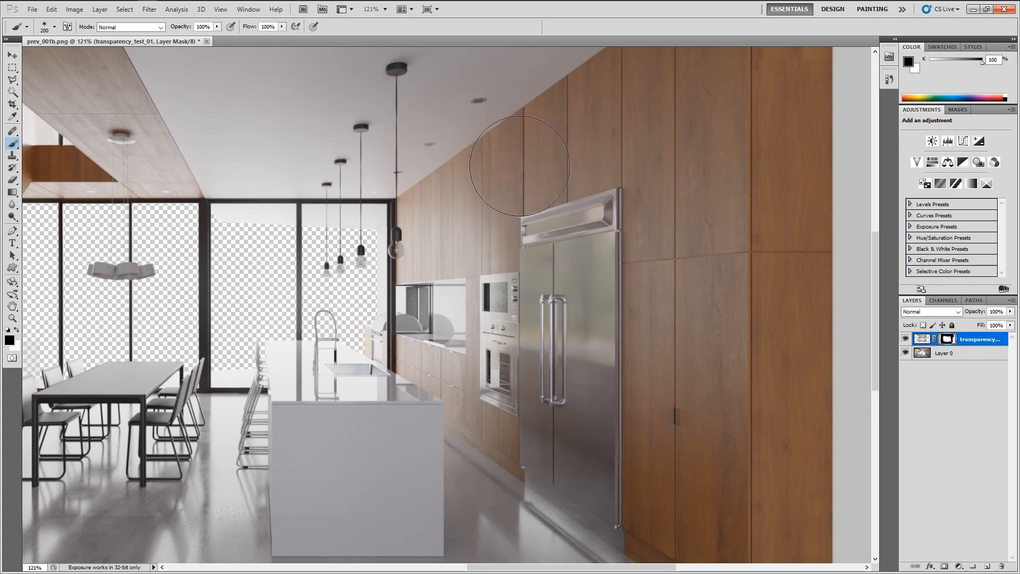
mouse_move(521, 177)
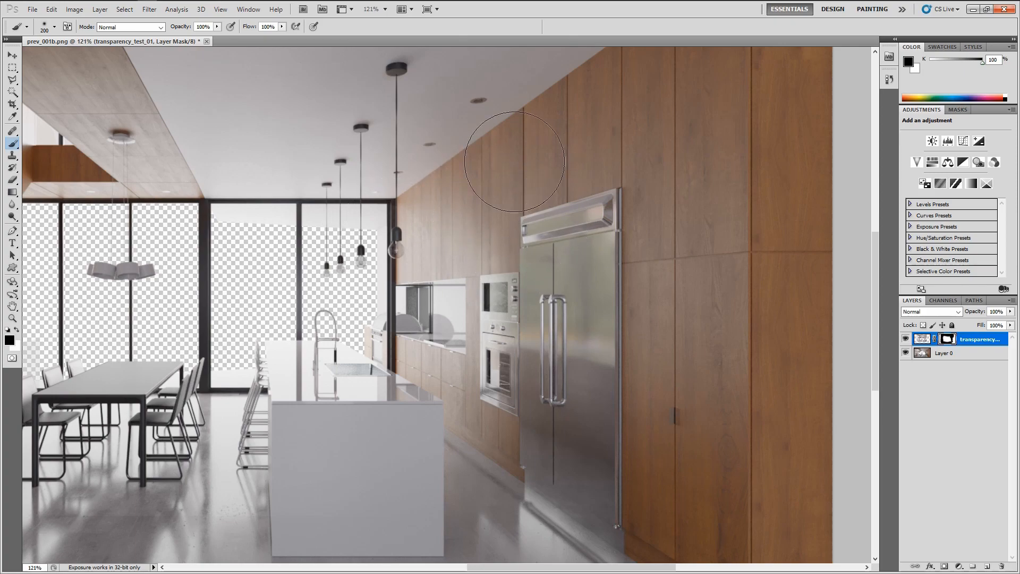
mouse_move(407, 231)
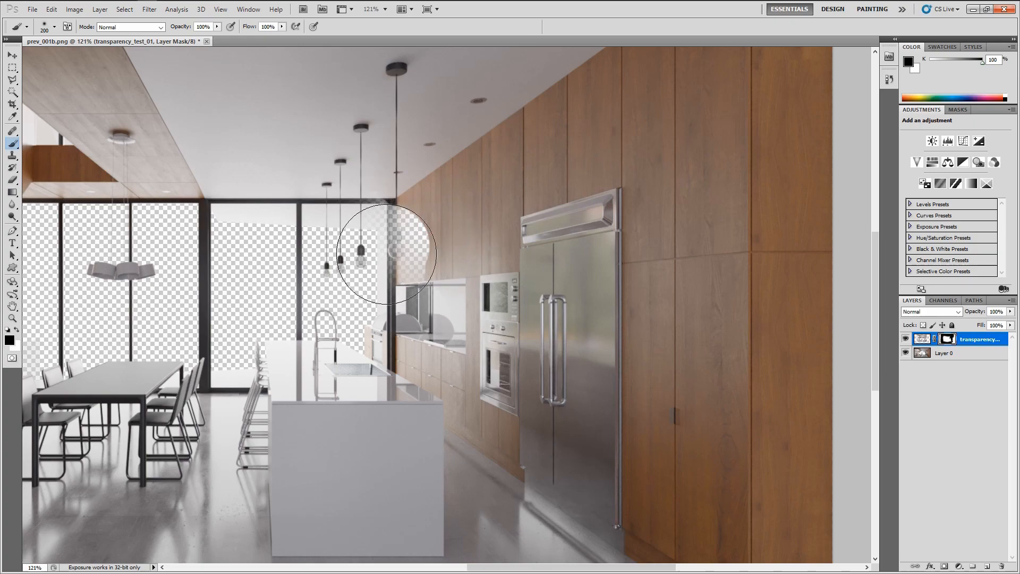
mouse_move(392, 232)
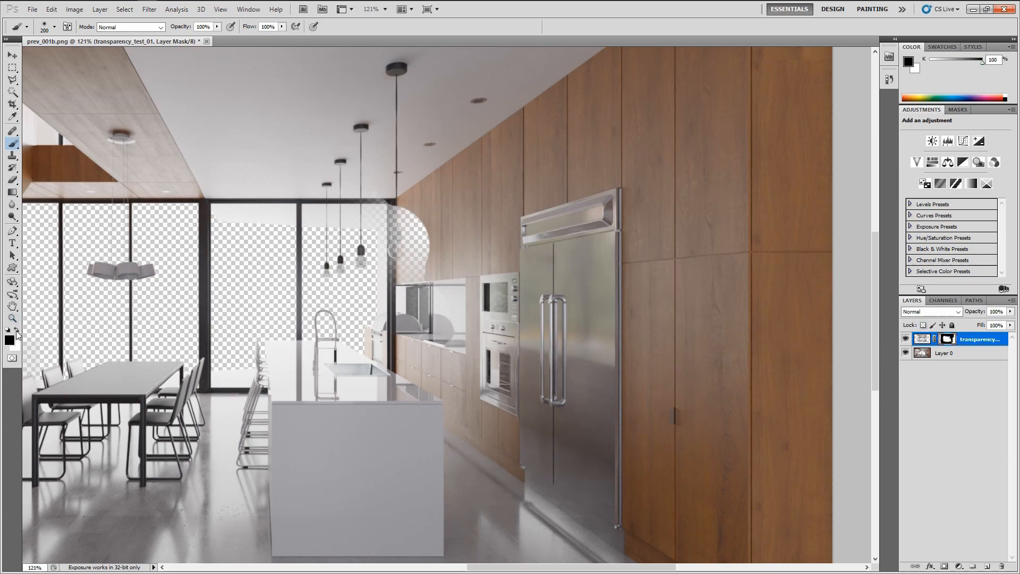
click(381, 286)
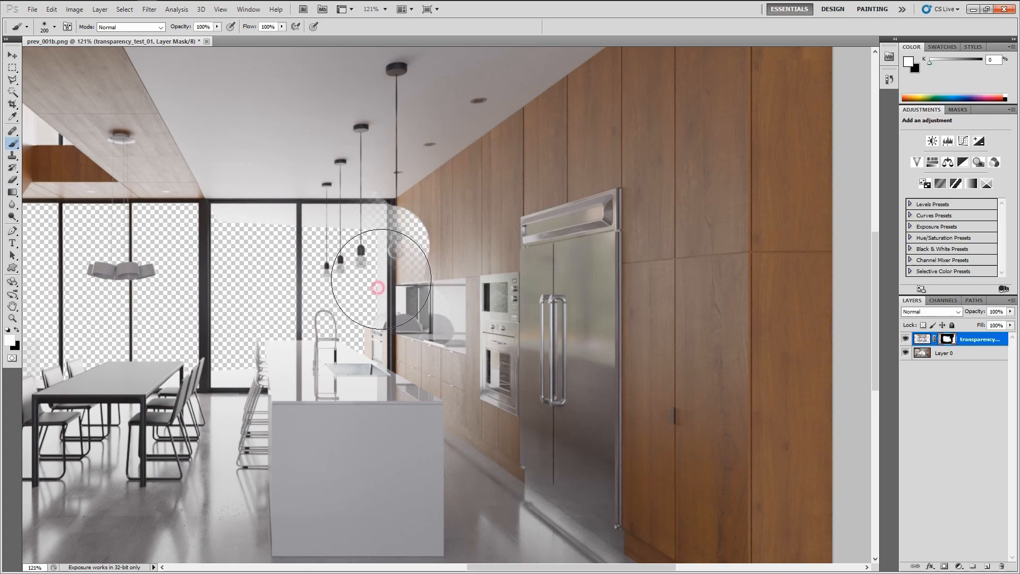
click(11, 231)
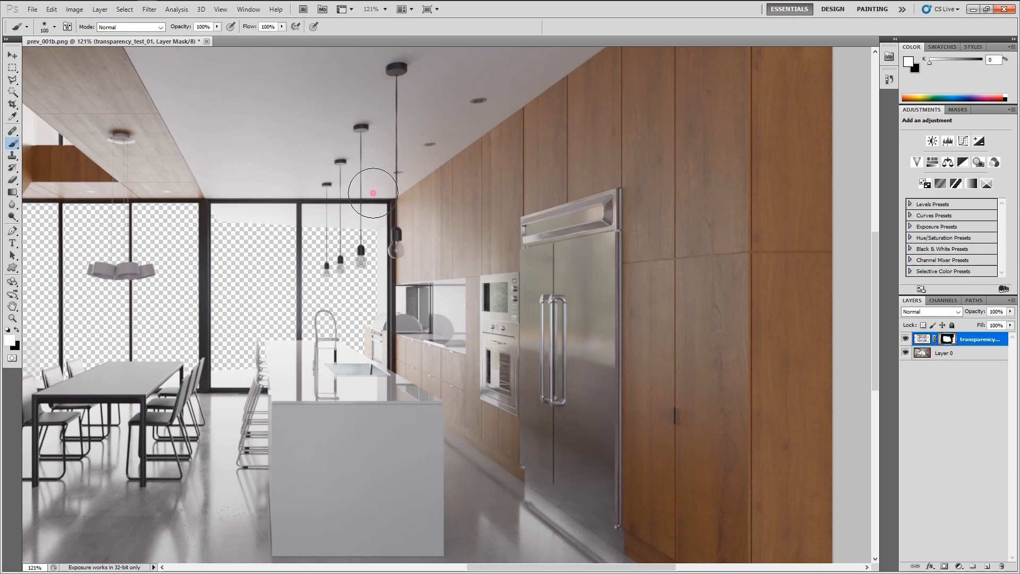
mouse_move(432, 227)
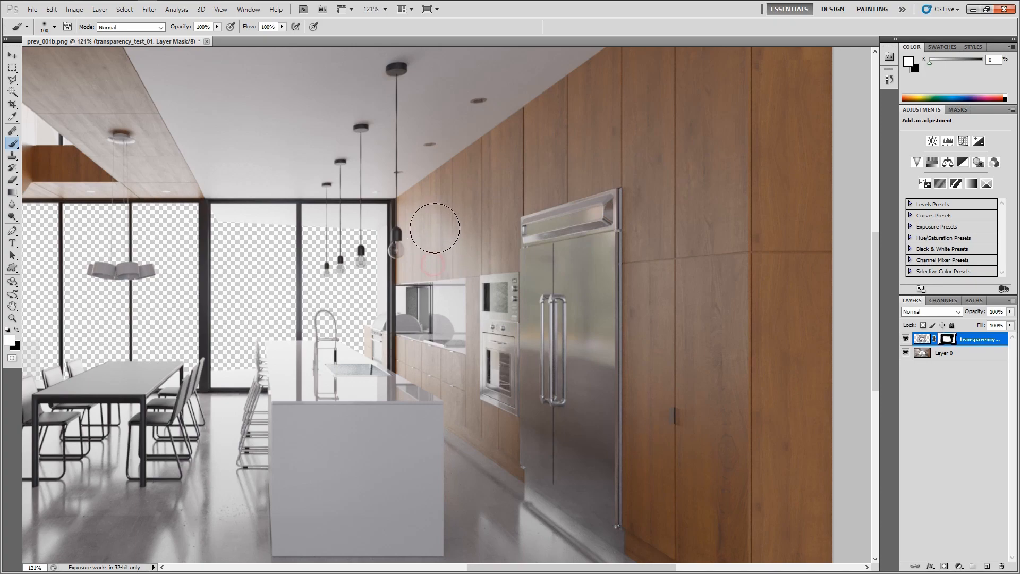
mouse_move(419, 253)
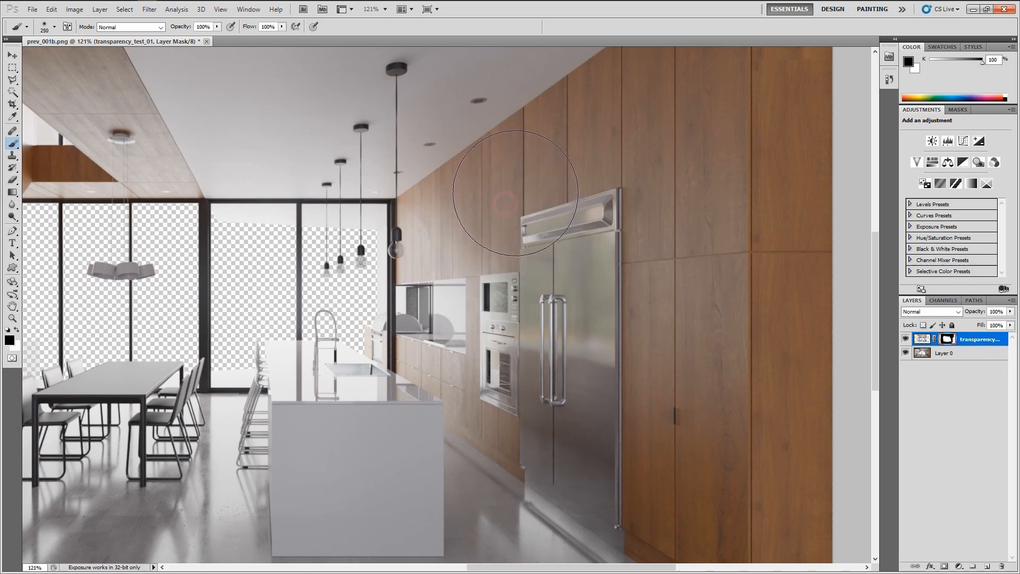
mouse_move(530, 160)
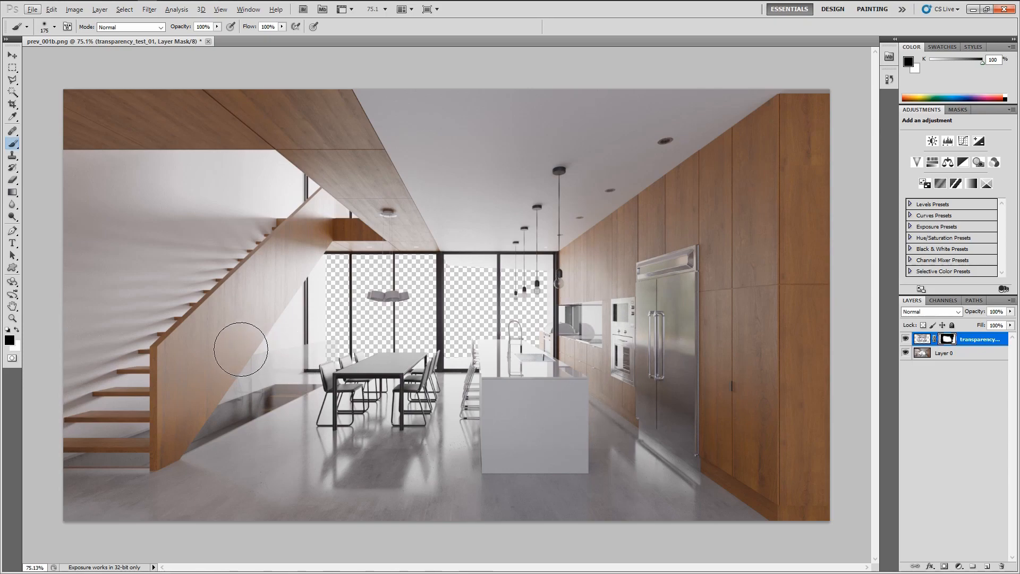
mouse_move(316, 436)
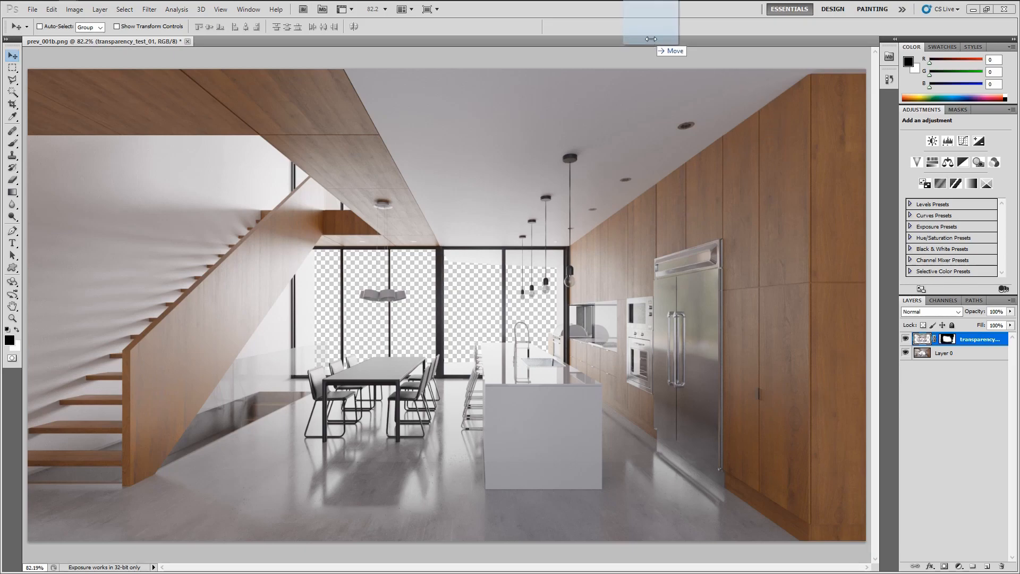
click(261, 41)
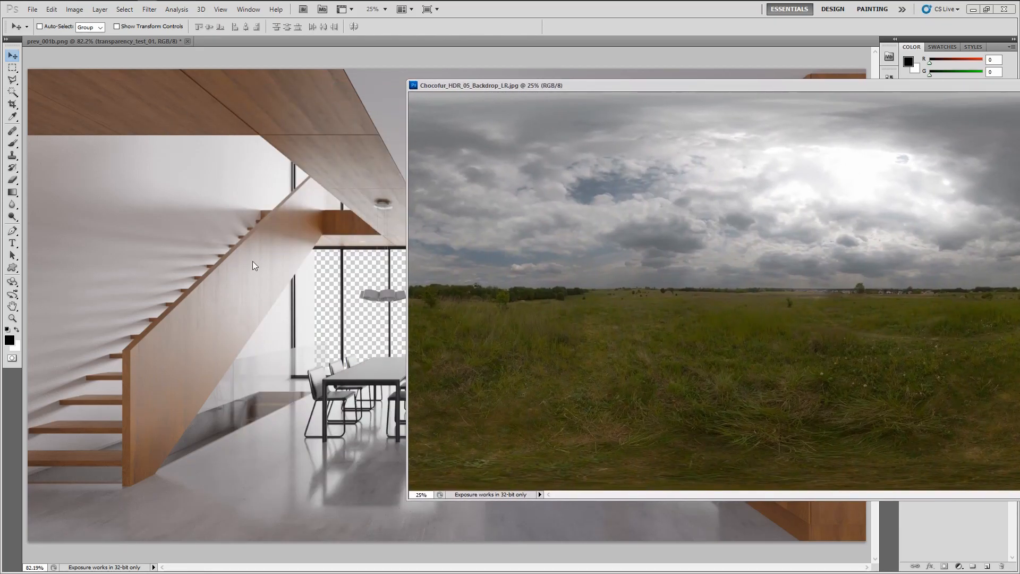
mouse_move(615, 208)
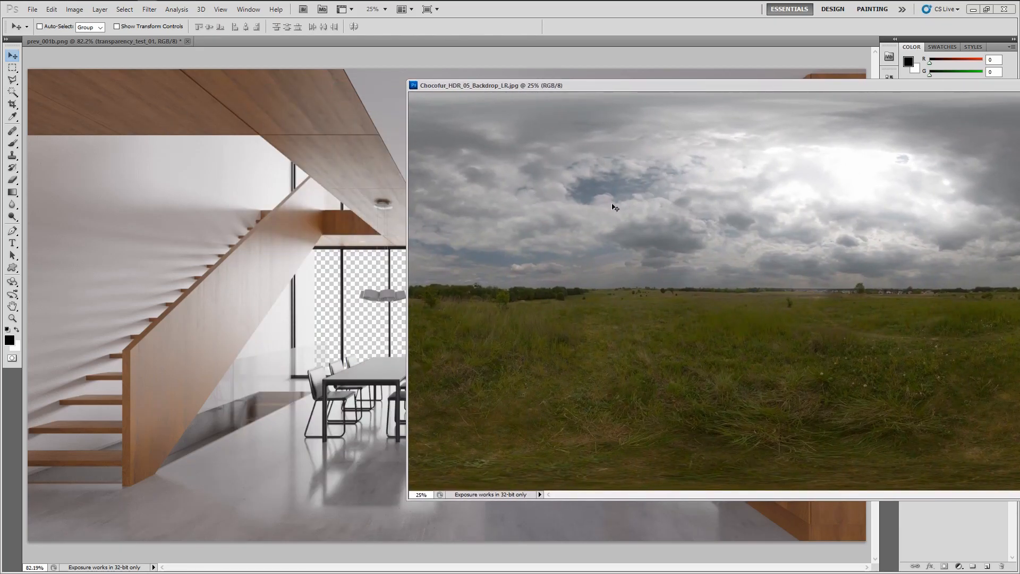
Drag the HDR backdrop JPG into the kitchen document and close its separate window.
click(11, 104)
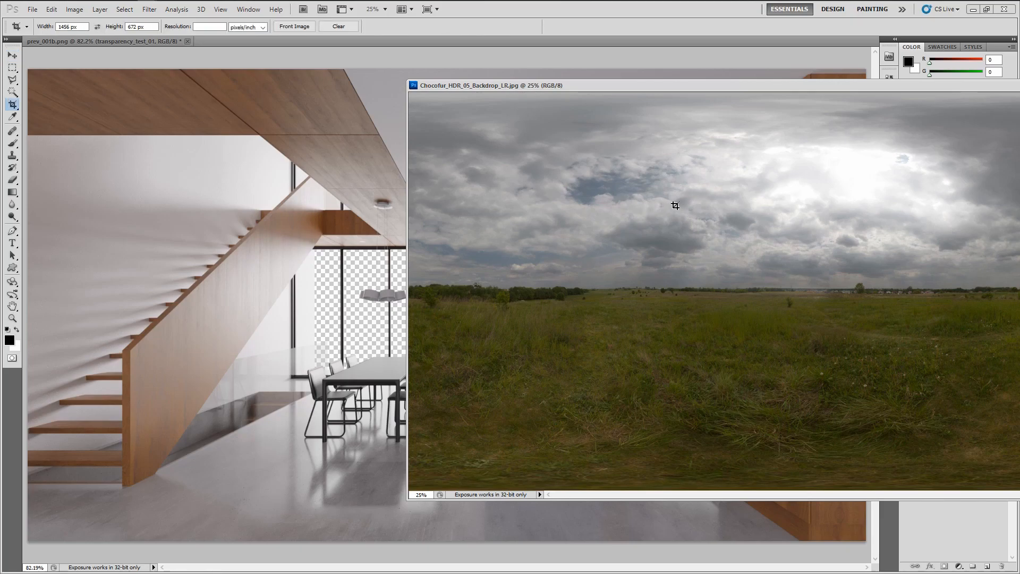
click(11, 55)
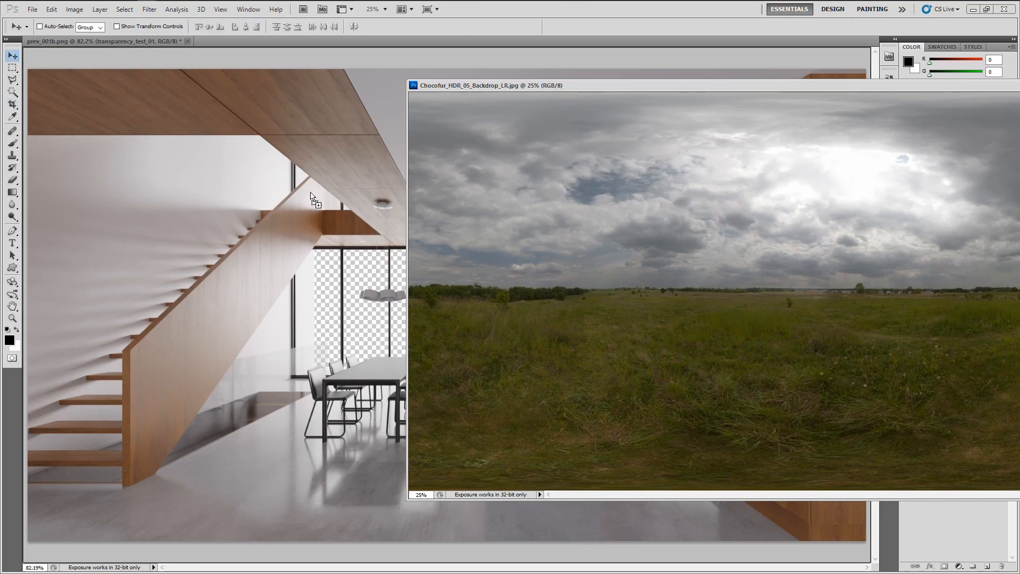
mouse_move(333, 196)
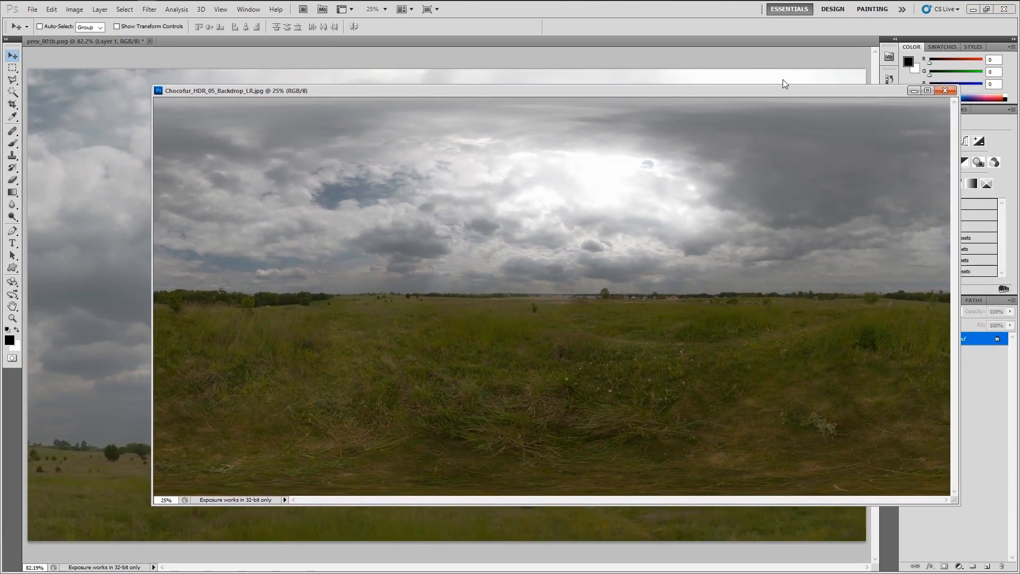
click(946, 90)
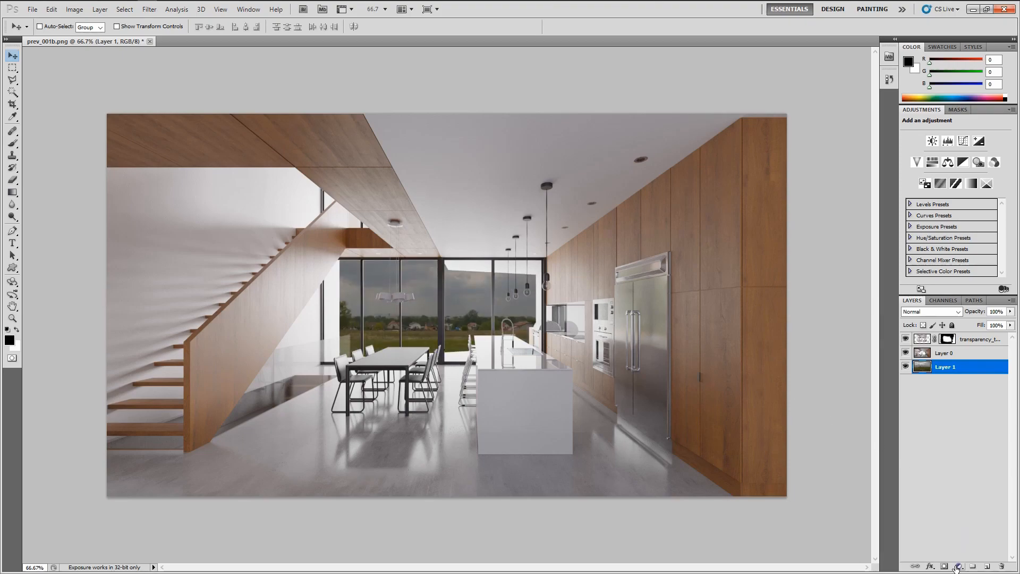
Add an Exposure adjustment layer at +2.13 with a slightly raised Offset over the backdrop.
click(959, 567)
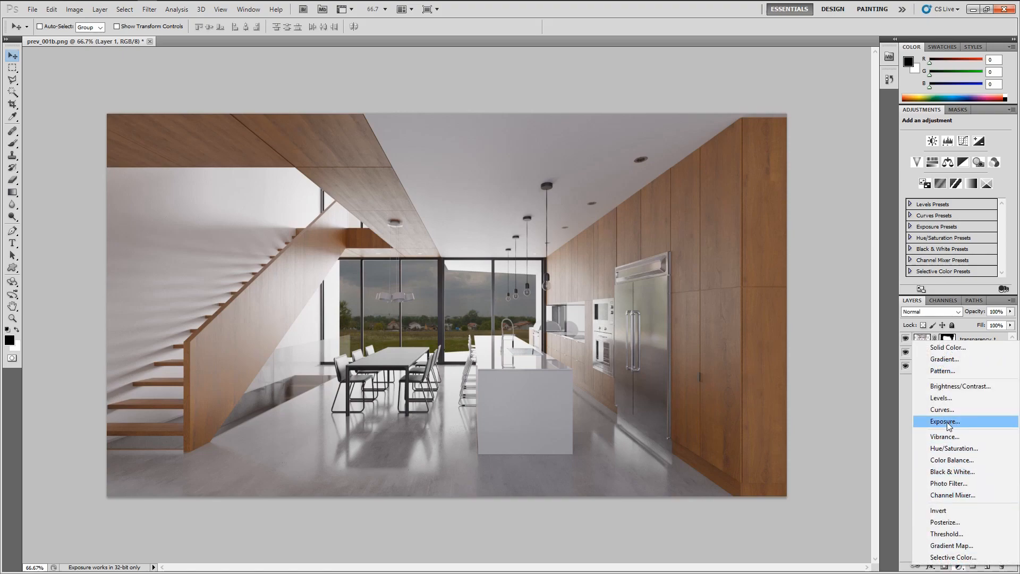
click(945, 421)
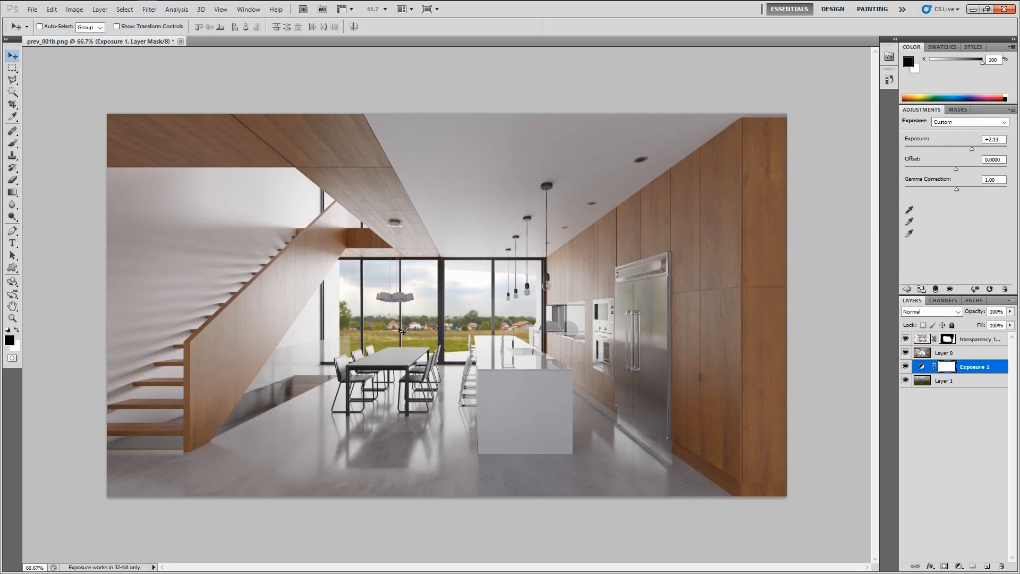
mouse_move(963, 154)
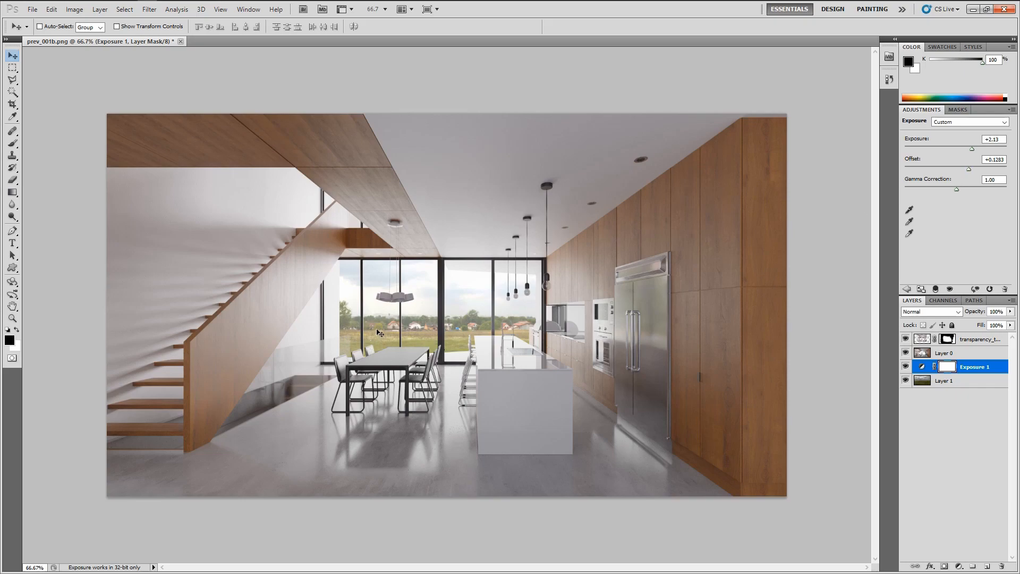
mouse_move(972, 172)
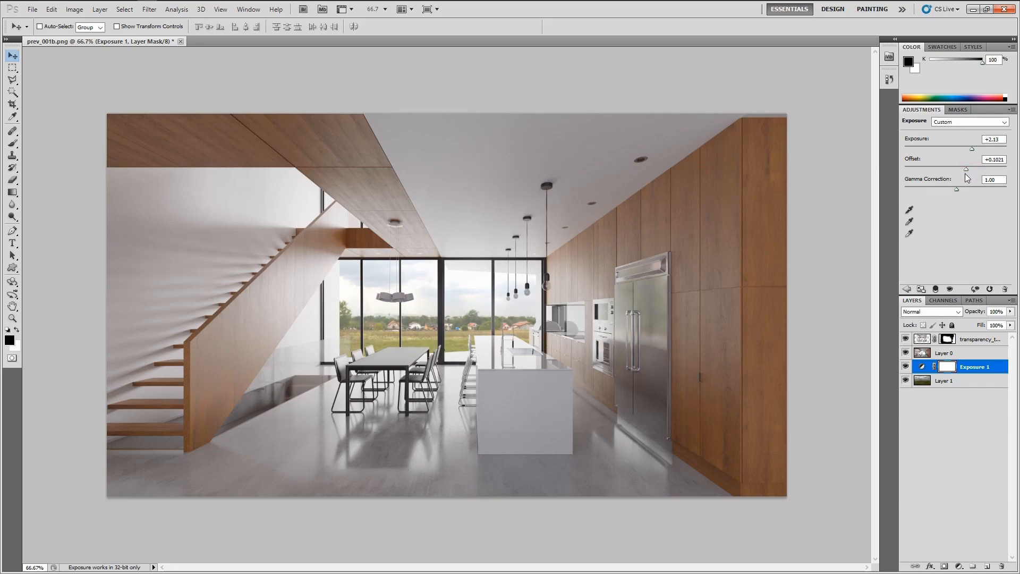
click(943, 381)
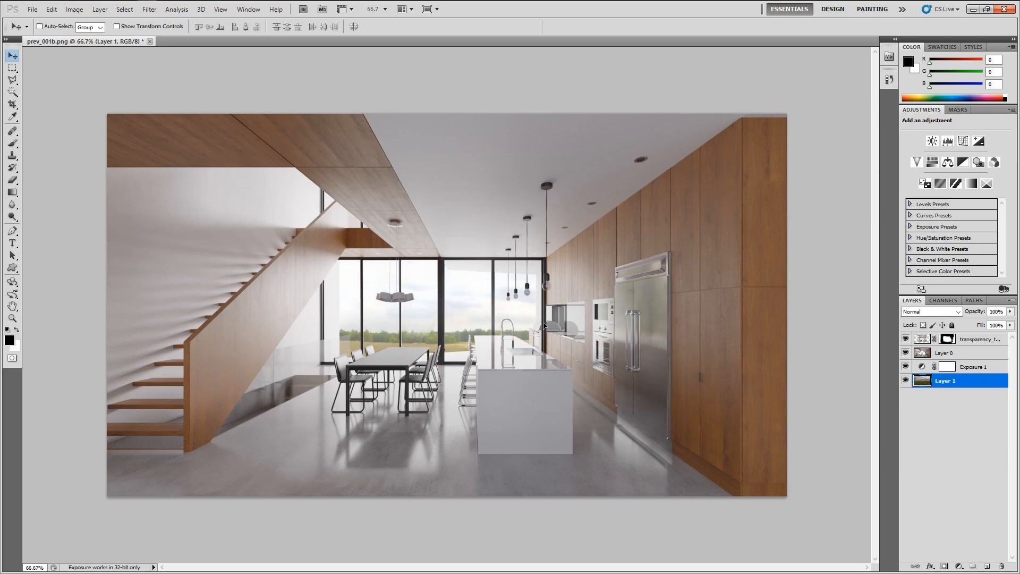
mouse_move(631, 322)
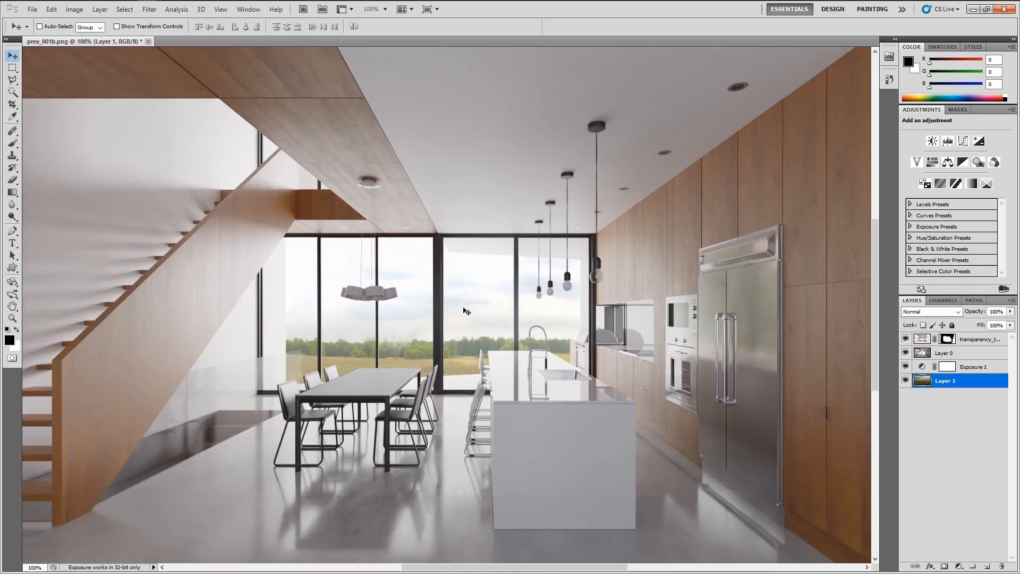
mouse_move(513, 351)
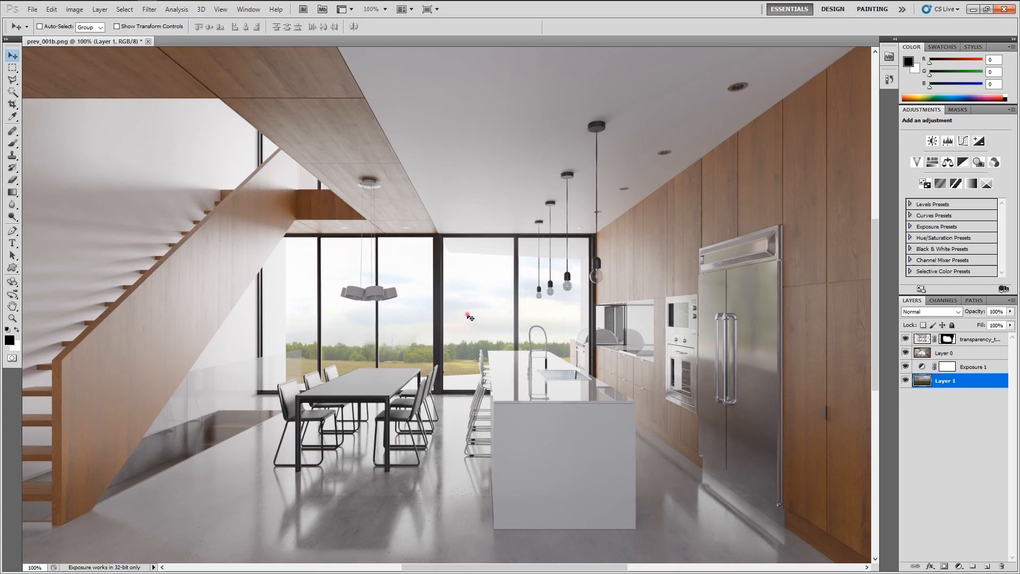
mouse_move(361, 341)
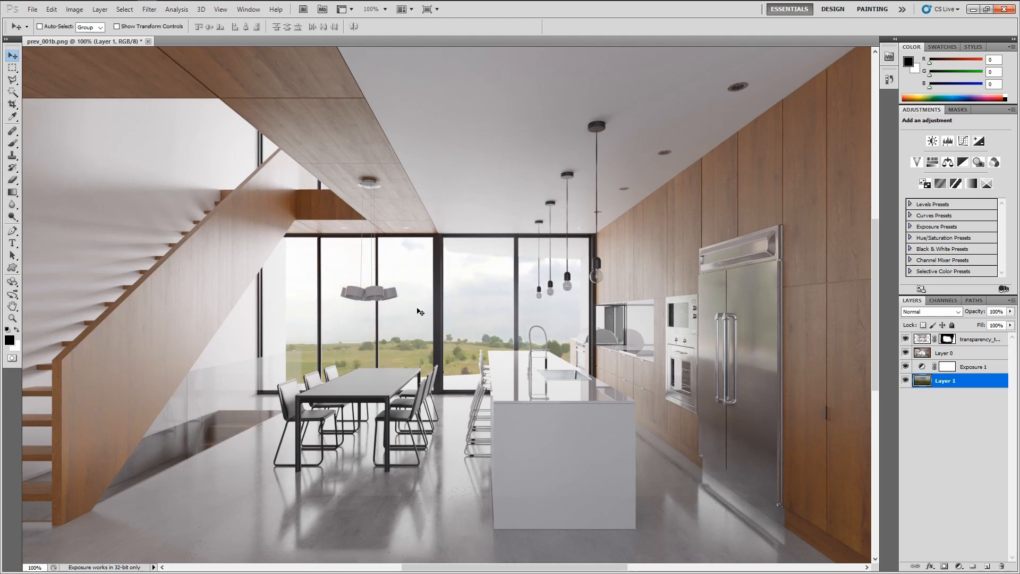
Drag Layer 1 with the Move tool to shift the treeline and horizon behind the windows.
click(404, 325)
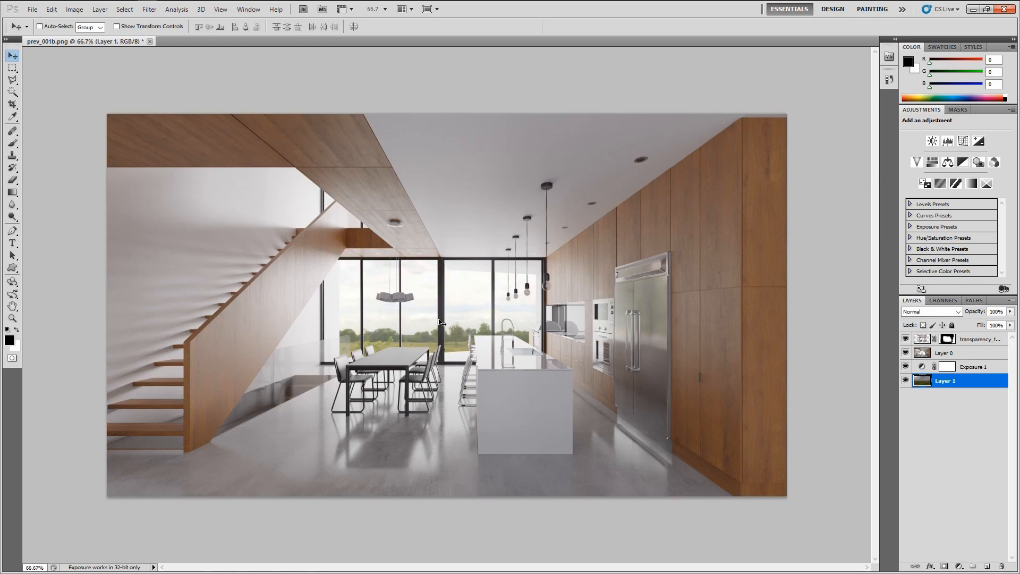
Nudge Layer 1 so the trees sit along the lower window panes, then zoom back out.
click(474, 296)
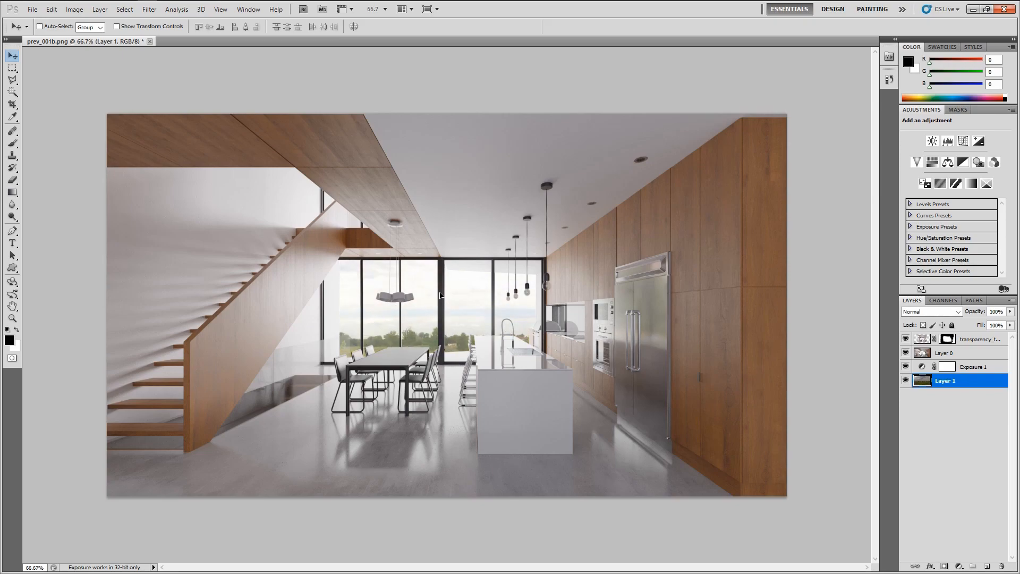
click(471, 299)
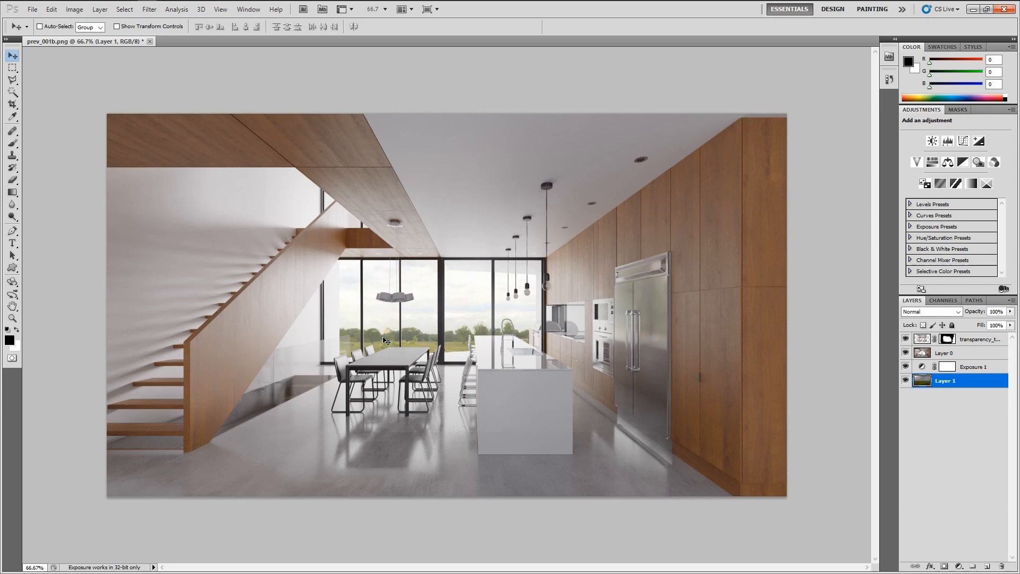
mouse_move(427, 323)
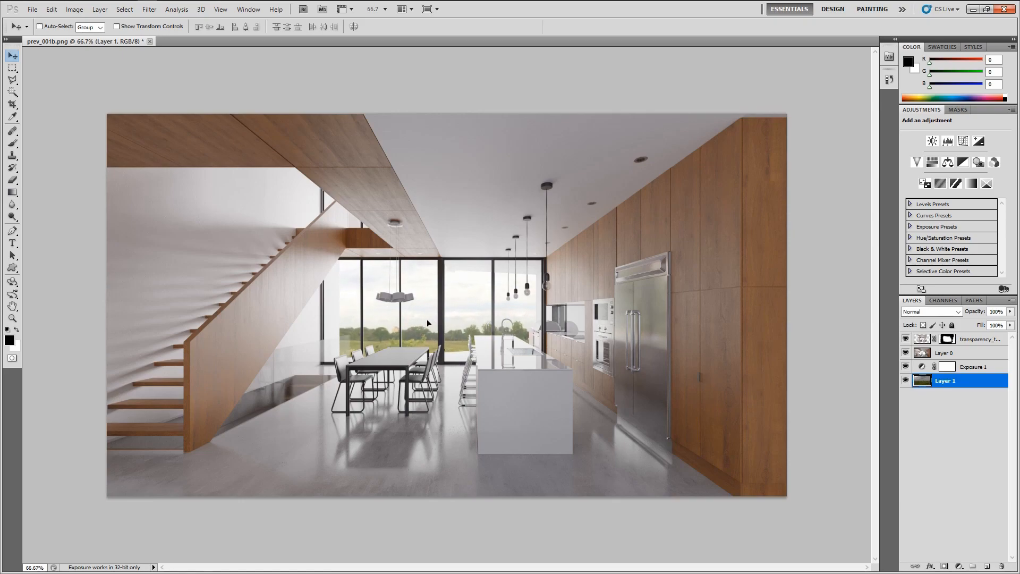
mouse_move(331, 353)
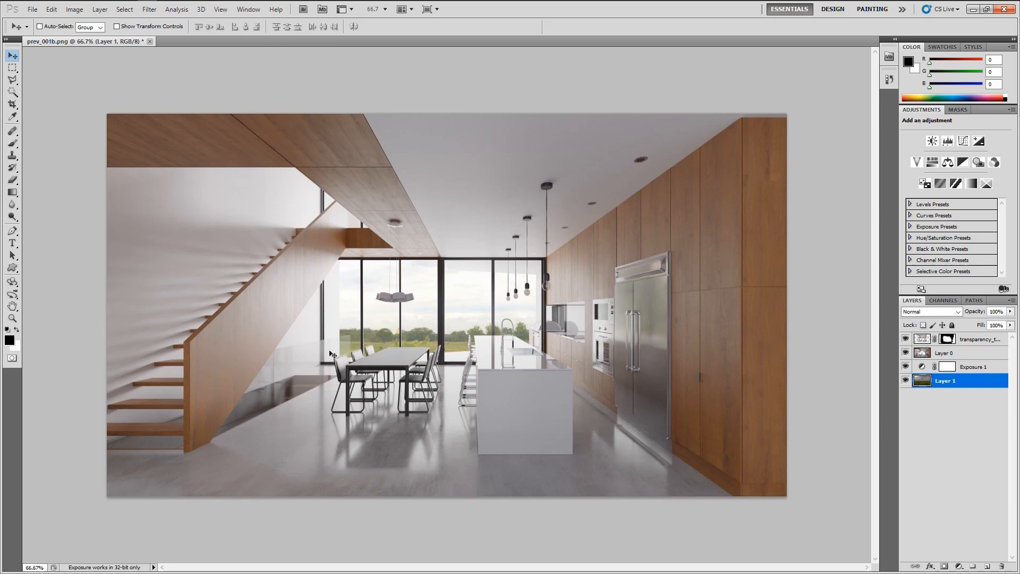
mouse_move(397, 343)
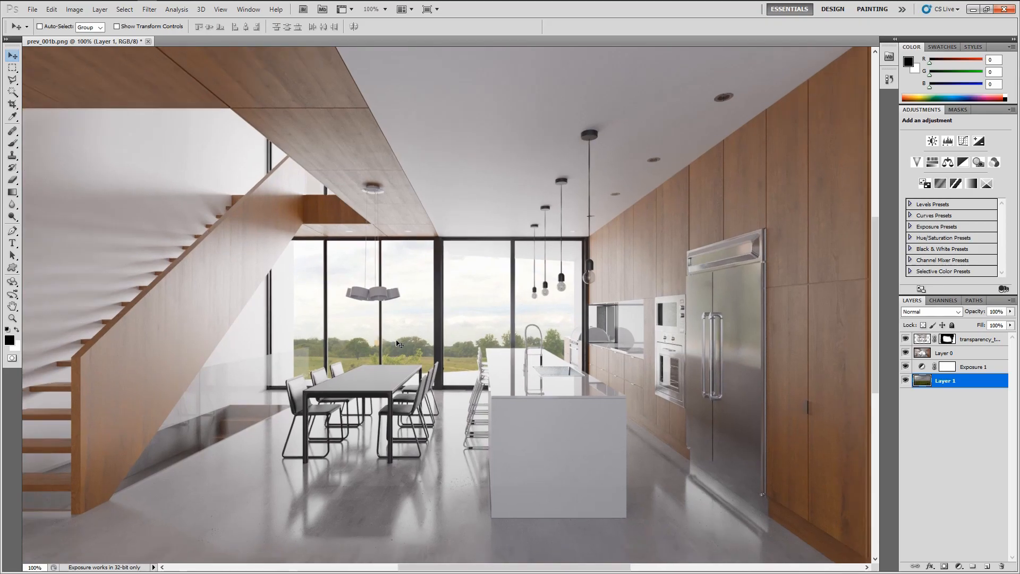
key(ctrl+minus)
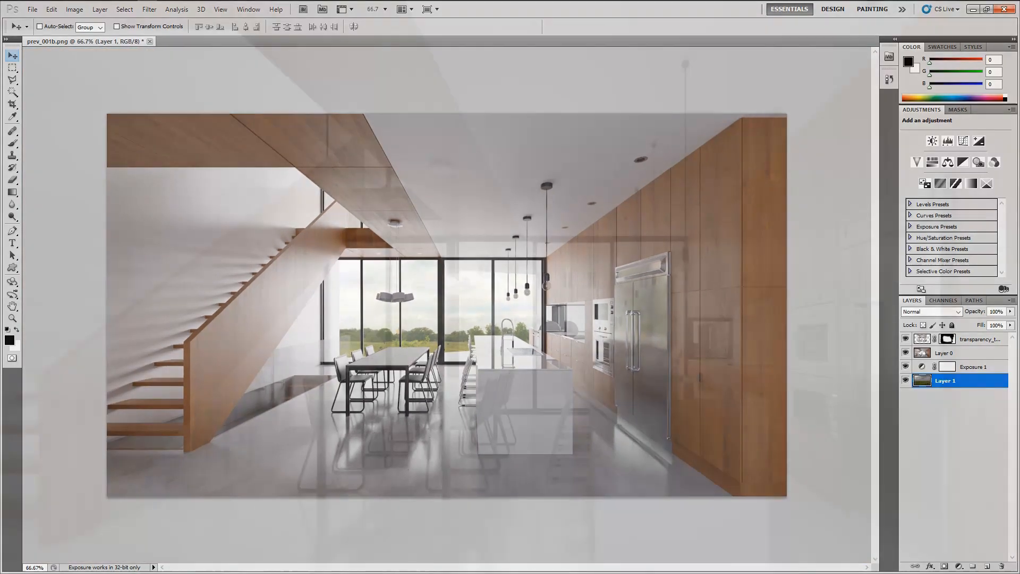